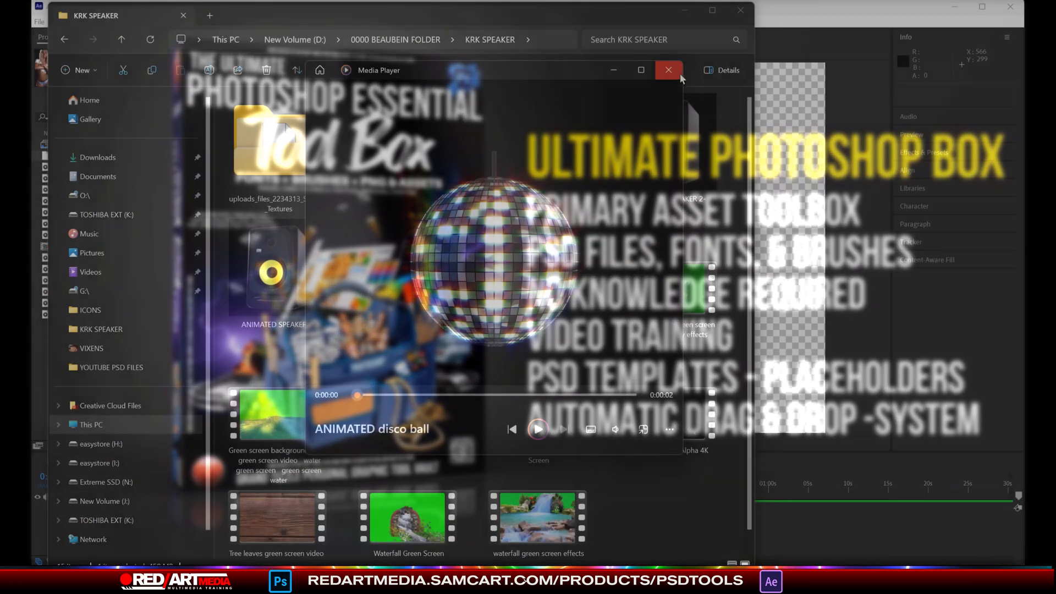
- Key the tree leaves clip with Keylight, mask and scale it to 34%, then duplicate it for the opposite corner
click(668, 71)
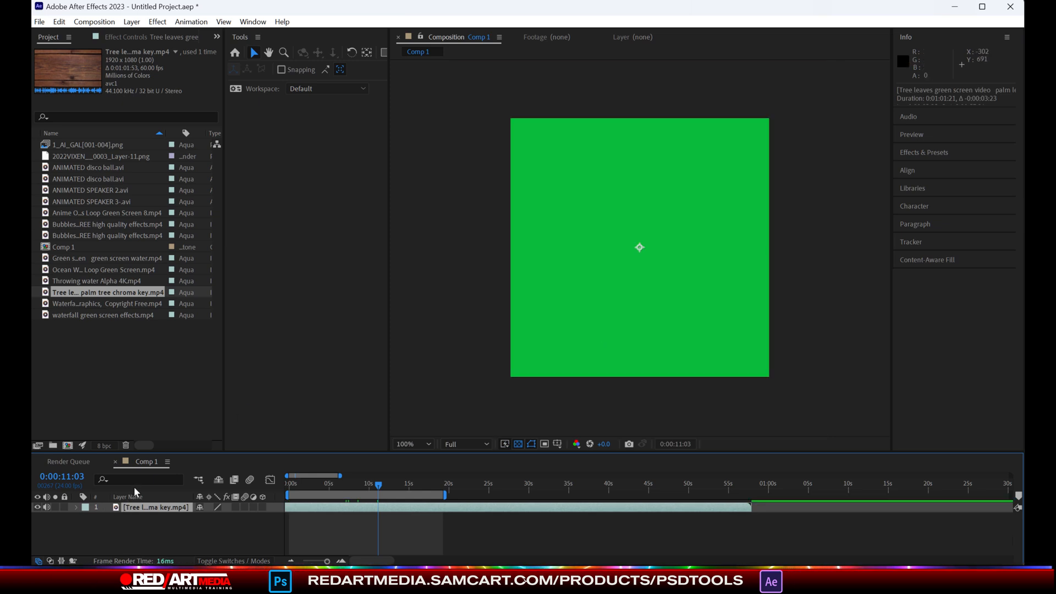
click(436, 444)
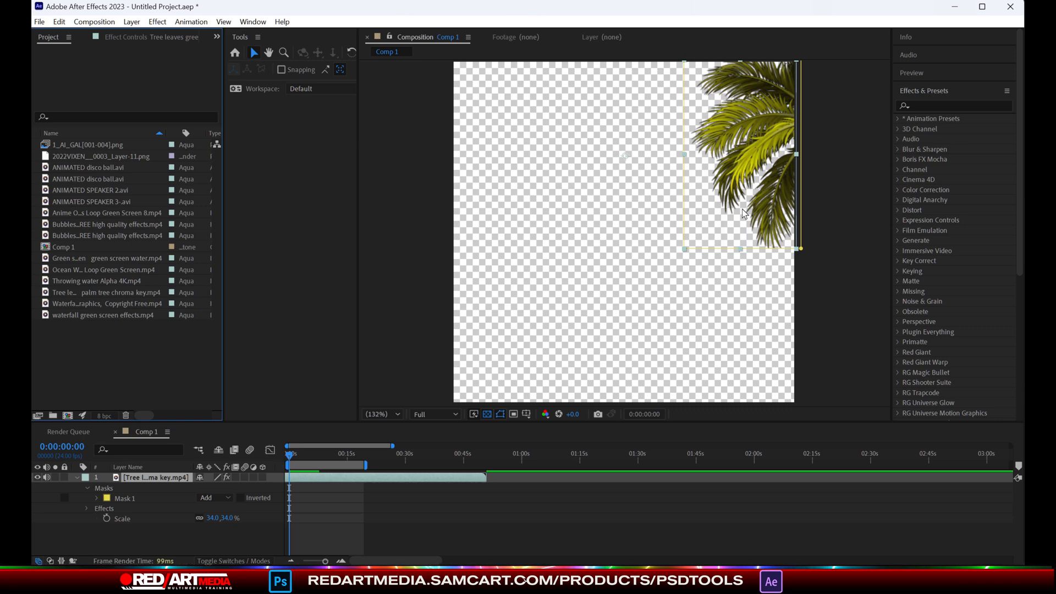
click(309, 453)
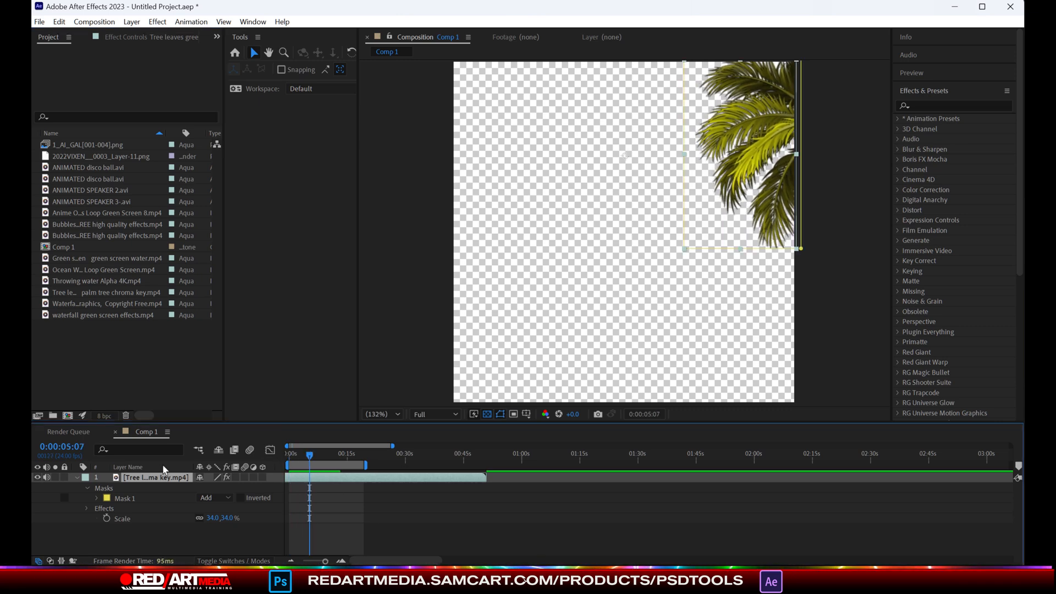
click(131, 22)
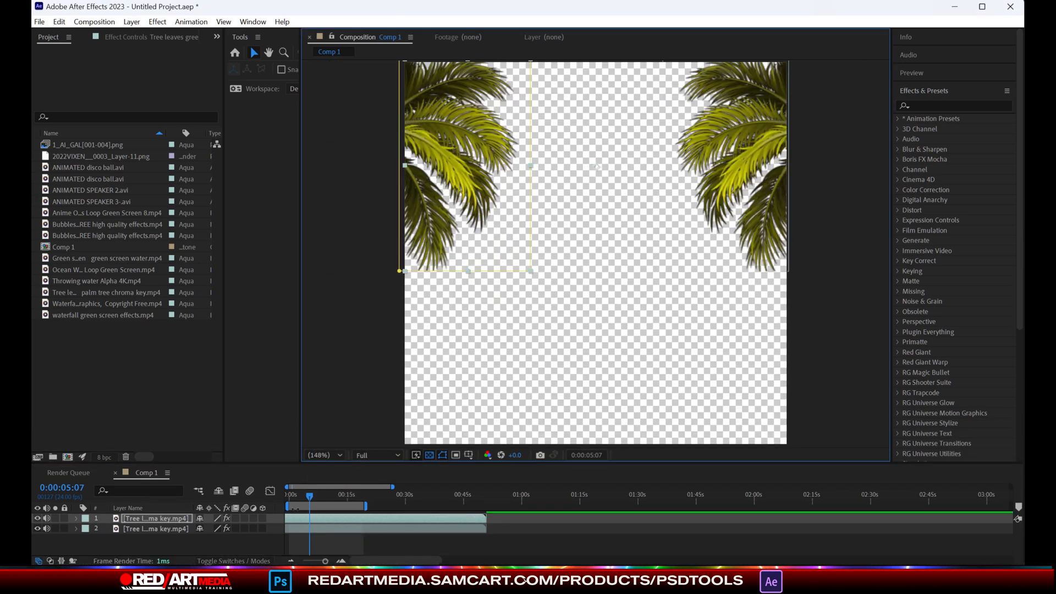
- Place the disco ball clip into Comp 1 at top centre and scale it down
click(283, 486)
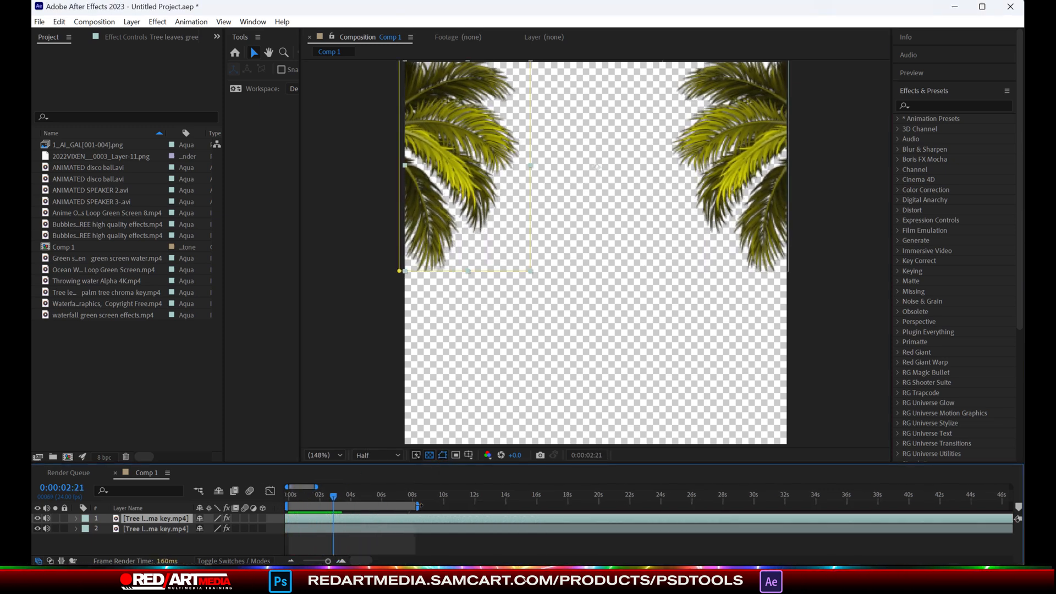
click(88, 167)
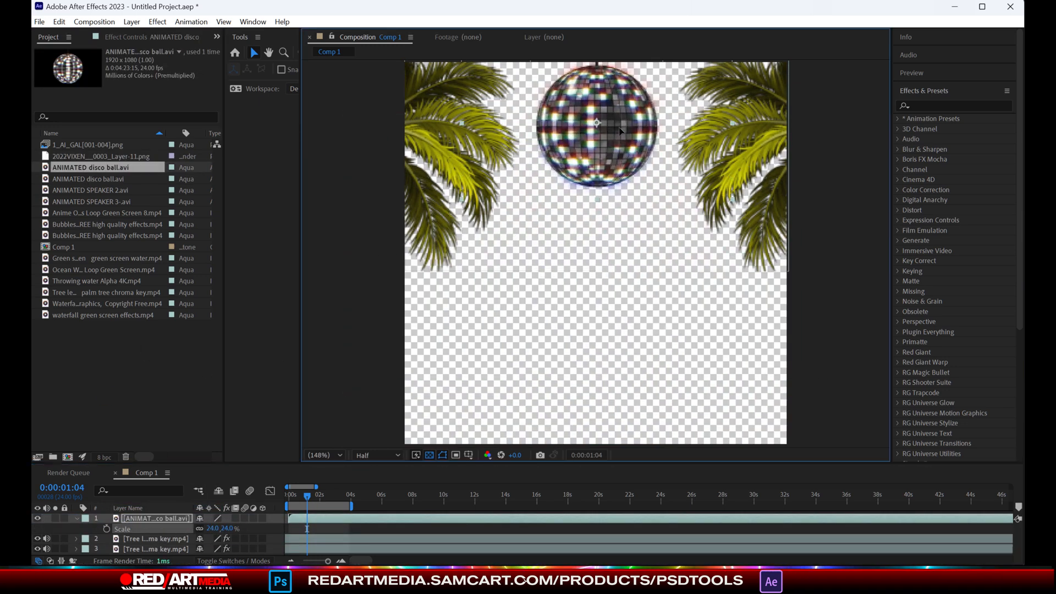
click(89, 190)
text(key)
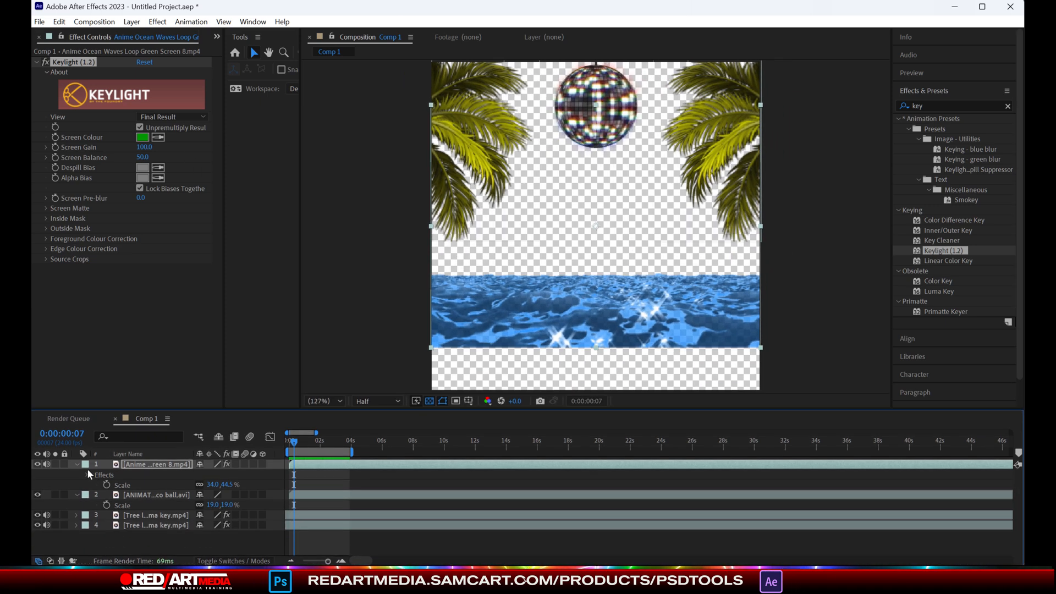
- Key the Bubbles layers with Keylight, adjusting Clip Black/Clip White and Screen Balance on the screen matte
click(47, 37)
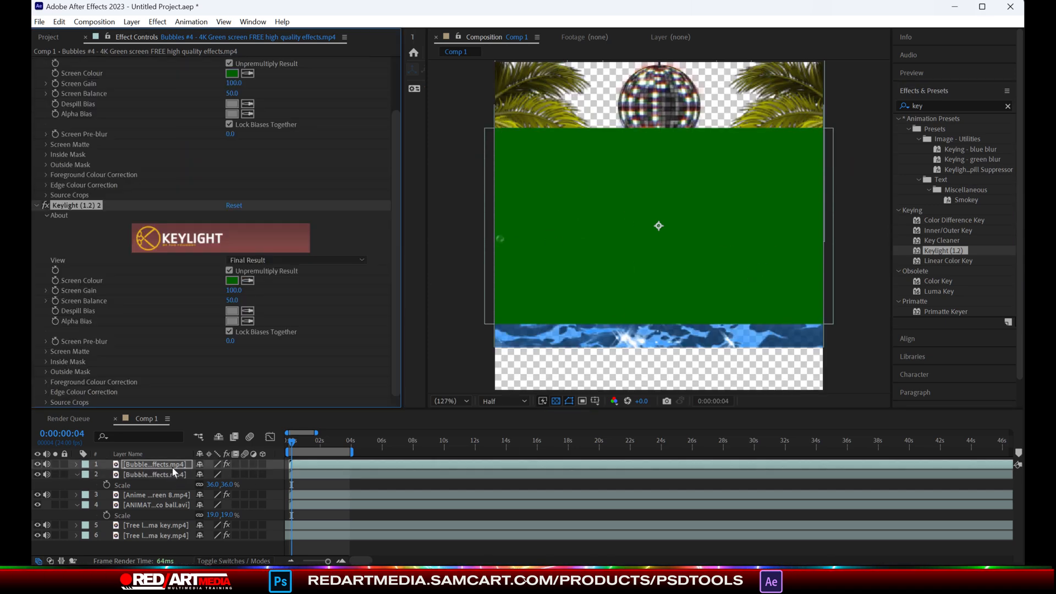
click(155, 470)
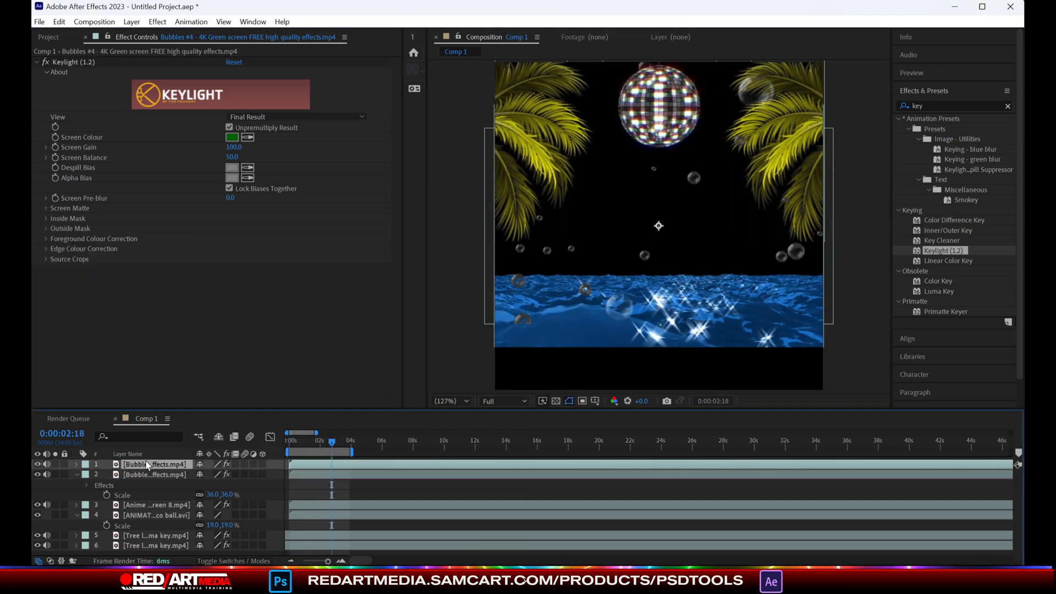
click(39, 208)
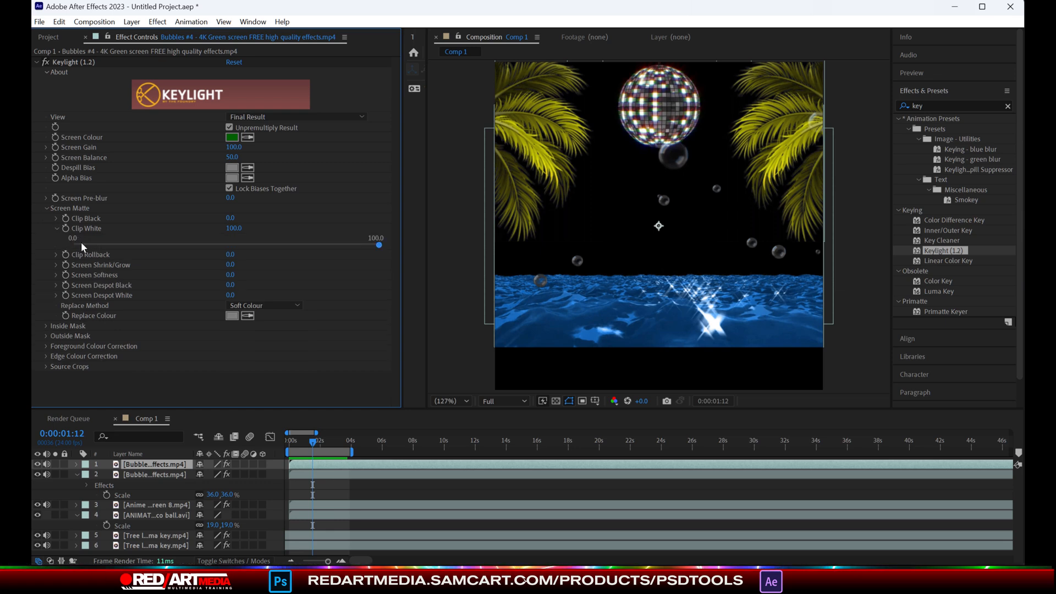
click(56, 218)
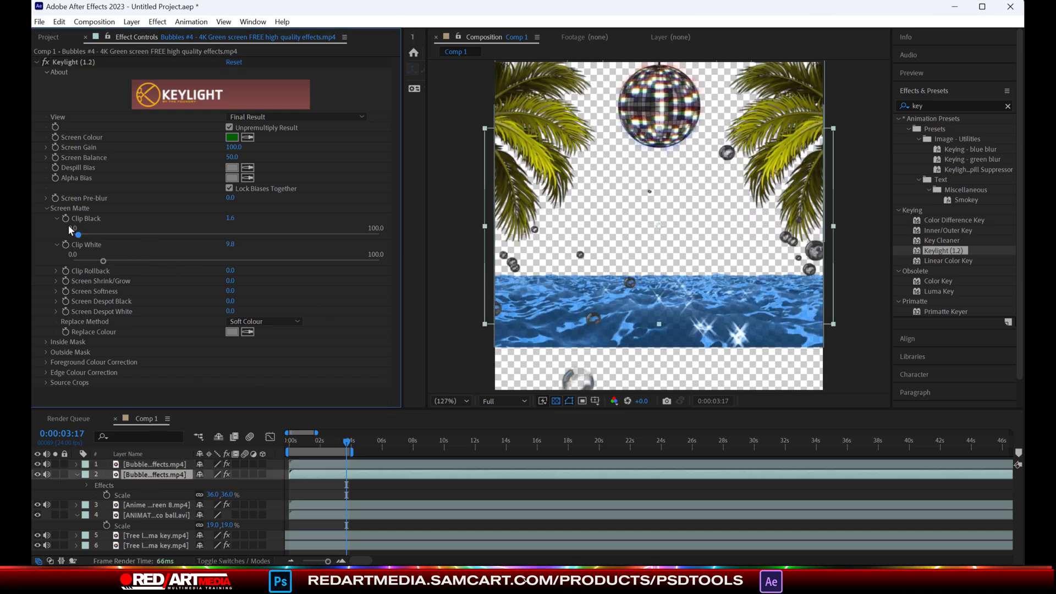
click(386, 446)
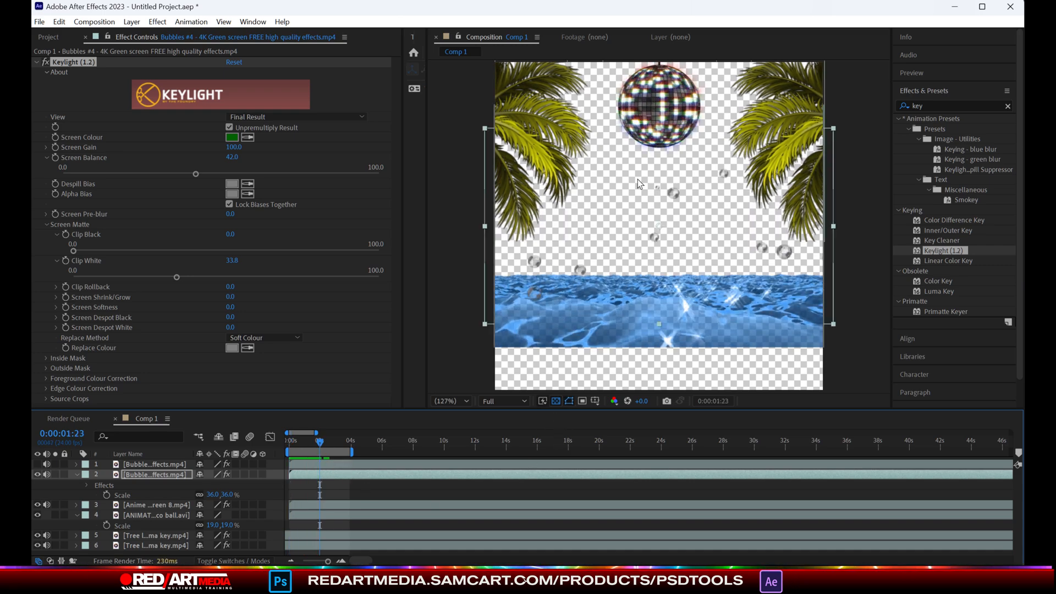
click(36, 62)
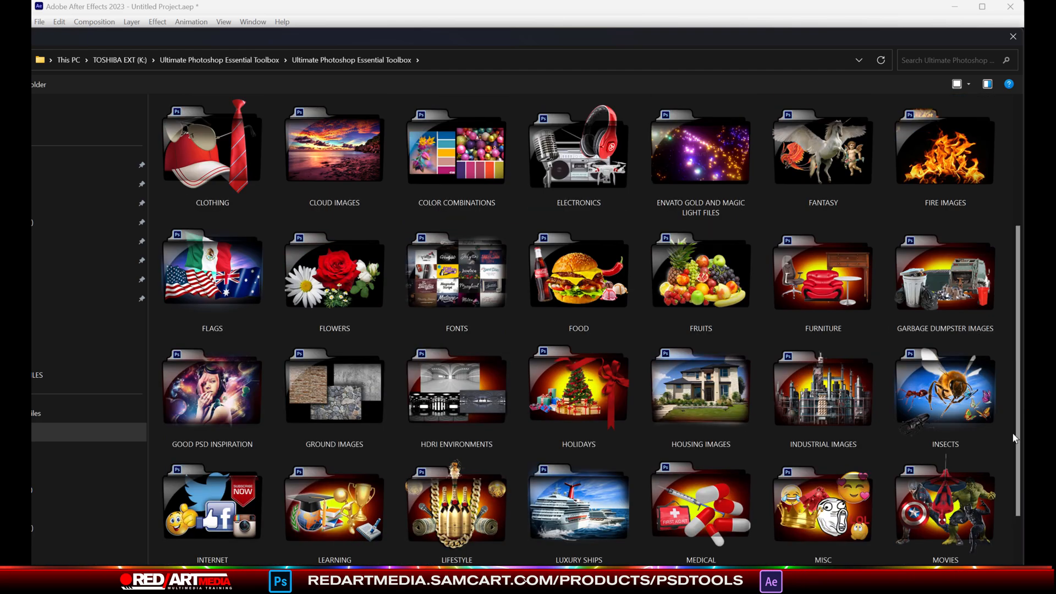
- Bring the curasao sunset beach photo from CLOUD IMAGES in as the bottom background layer
double_click(335, 148)
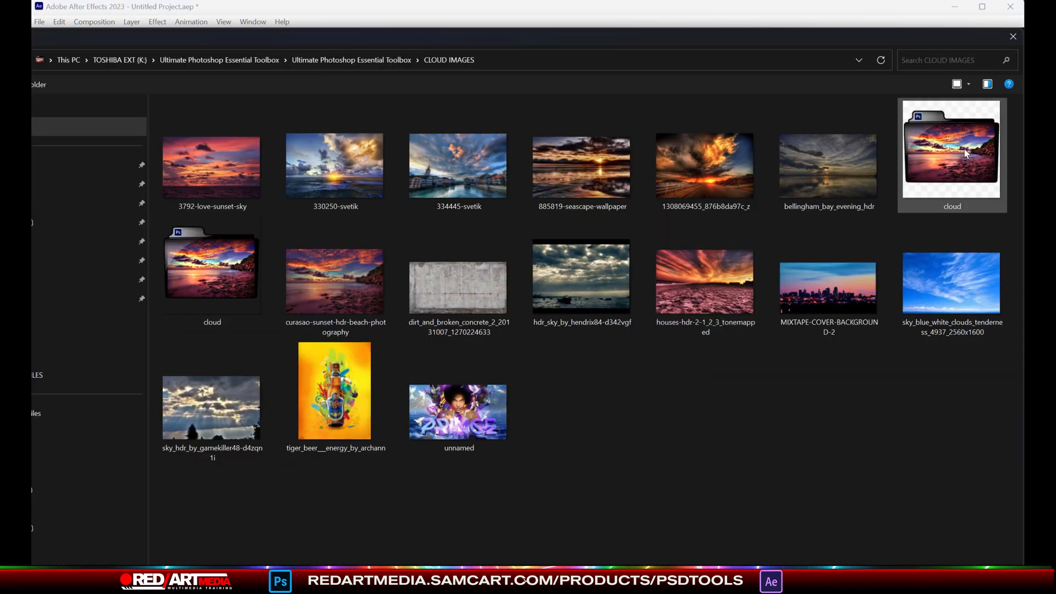
click(1012, 37)
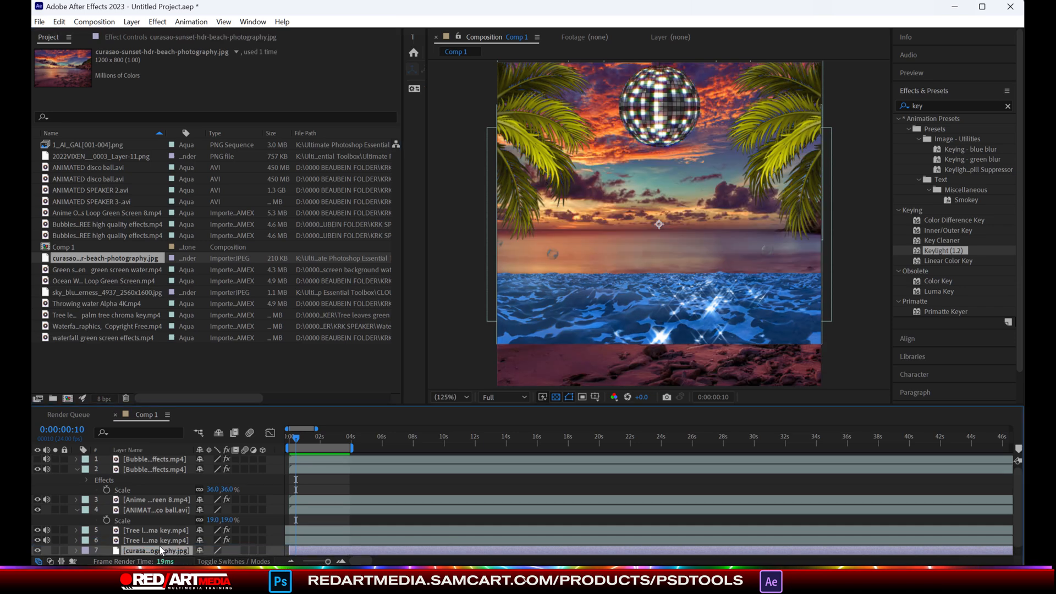
click(307, 429)
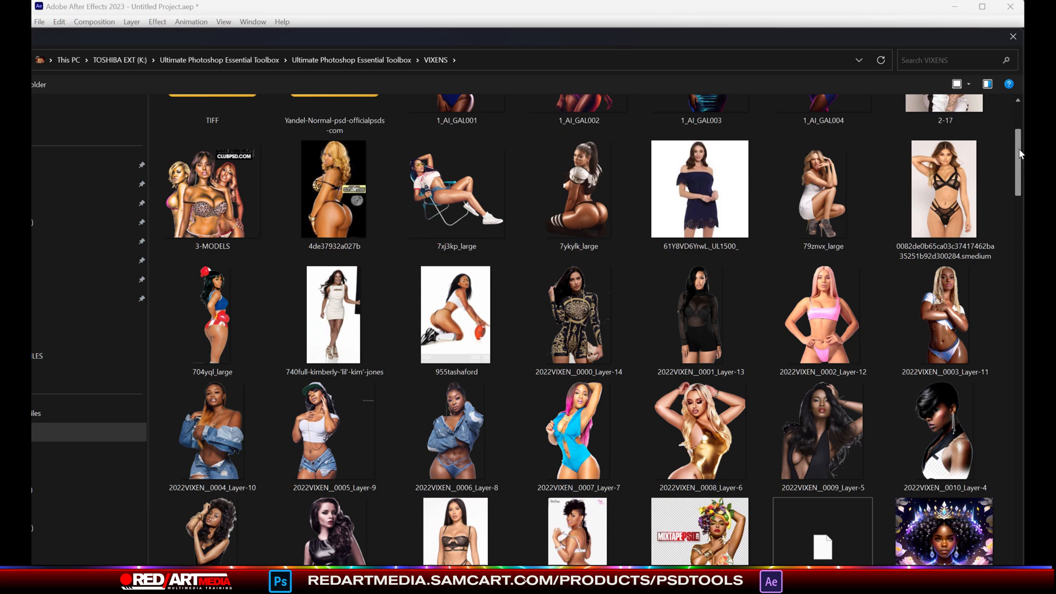
- Place the two beach model PNGs in the water, masking one with Mask mode Subtract
scroll(down, 3)
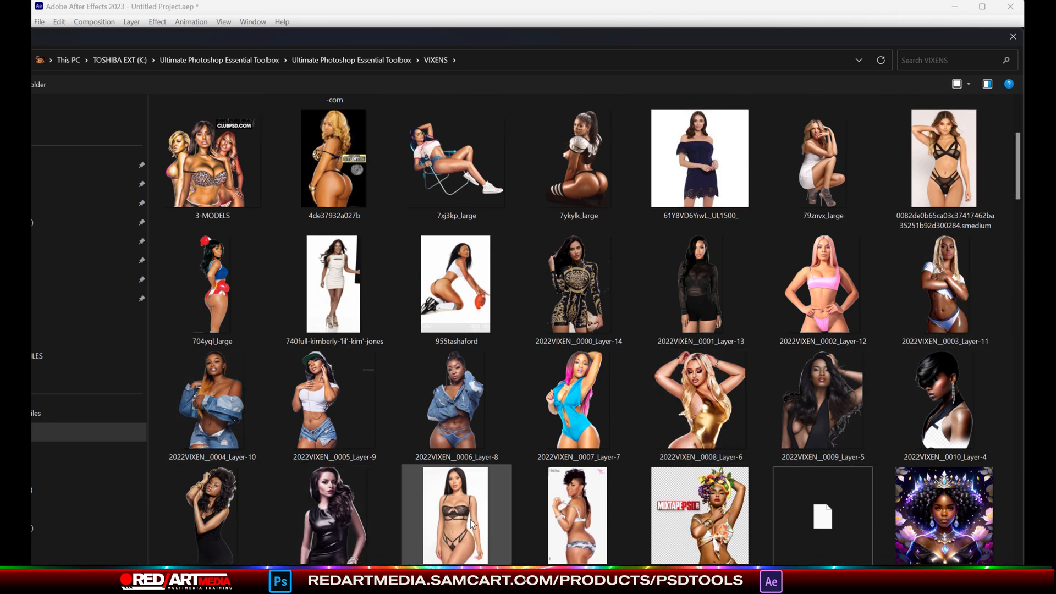
scroll(down, 3)
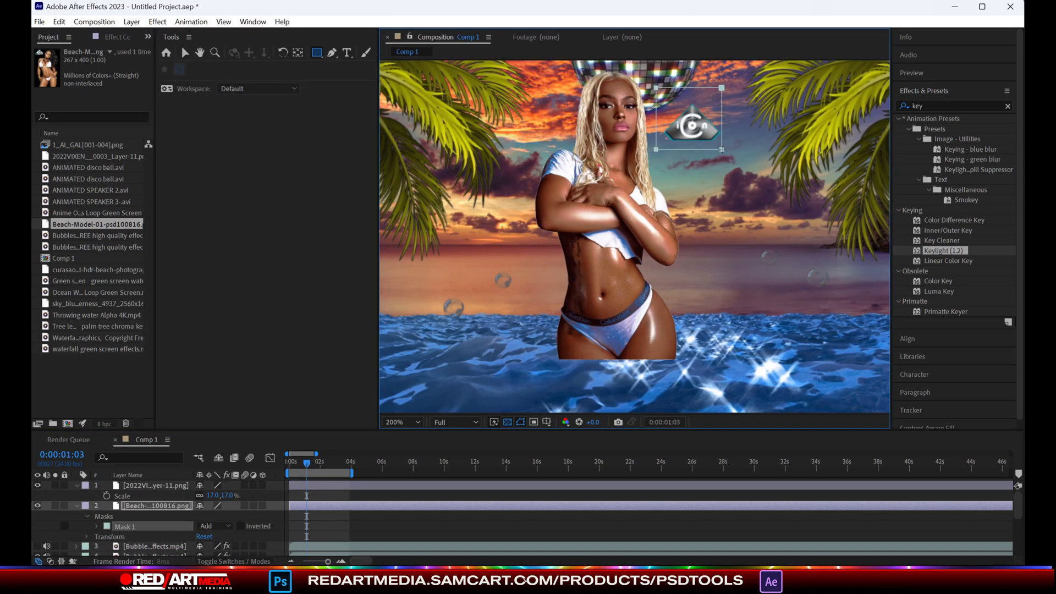
click(211, 526)
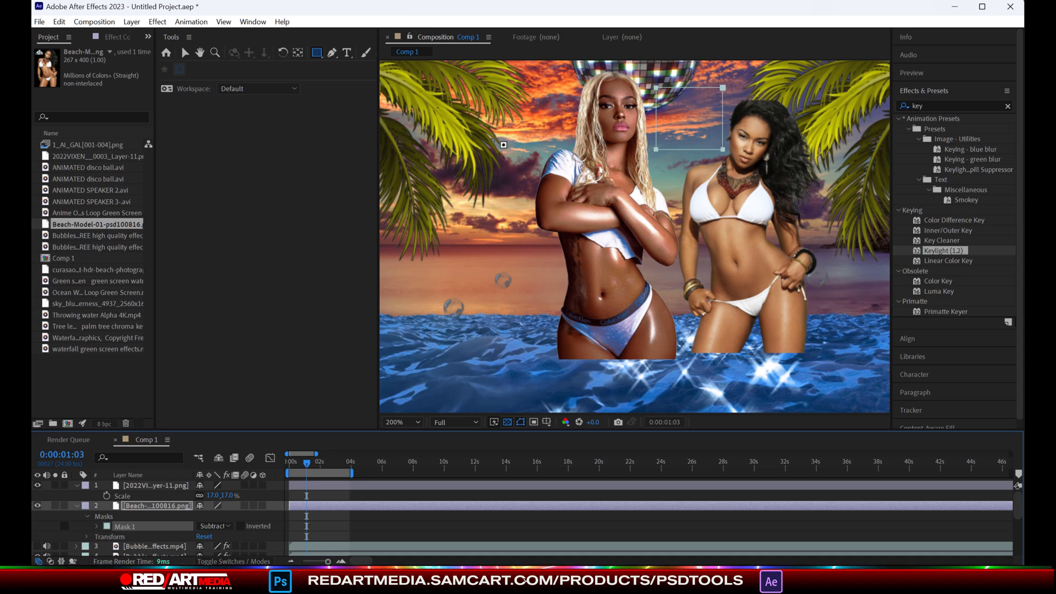
click(157, 21)
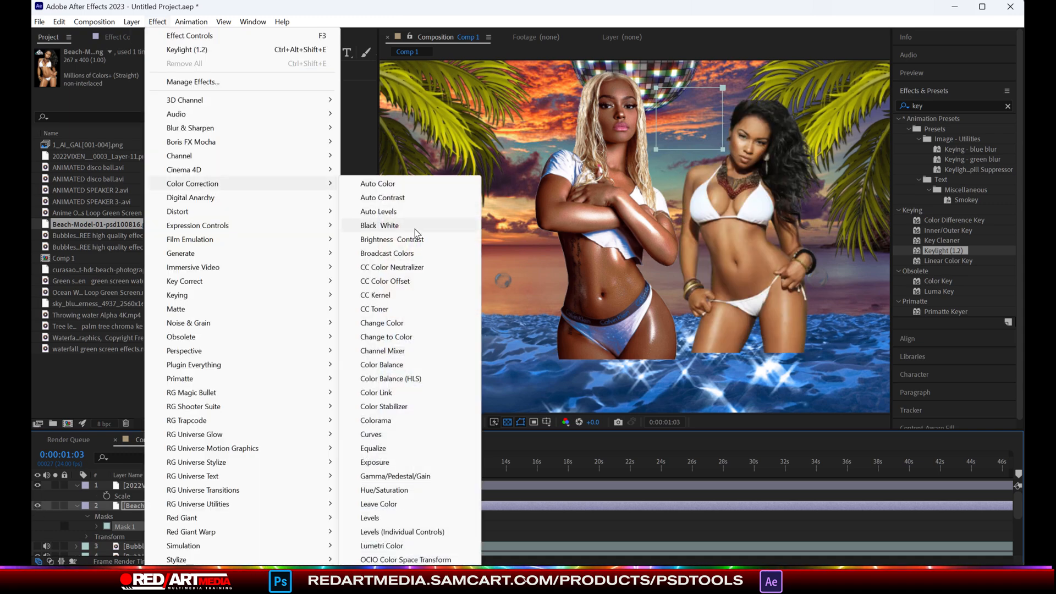
click(370, 517)
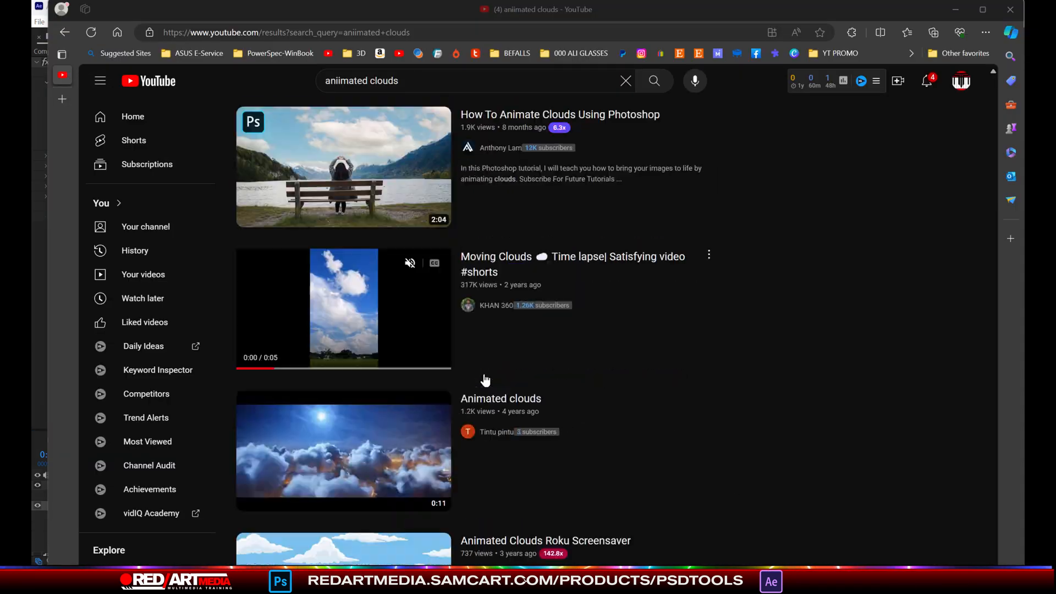
- Choose the Clouds Free STOCK FOOTAGE video and download it with 4K Video Downloader
scroll(down, 3)
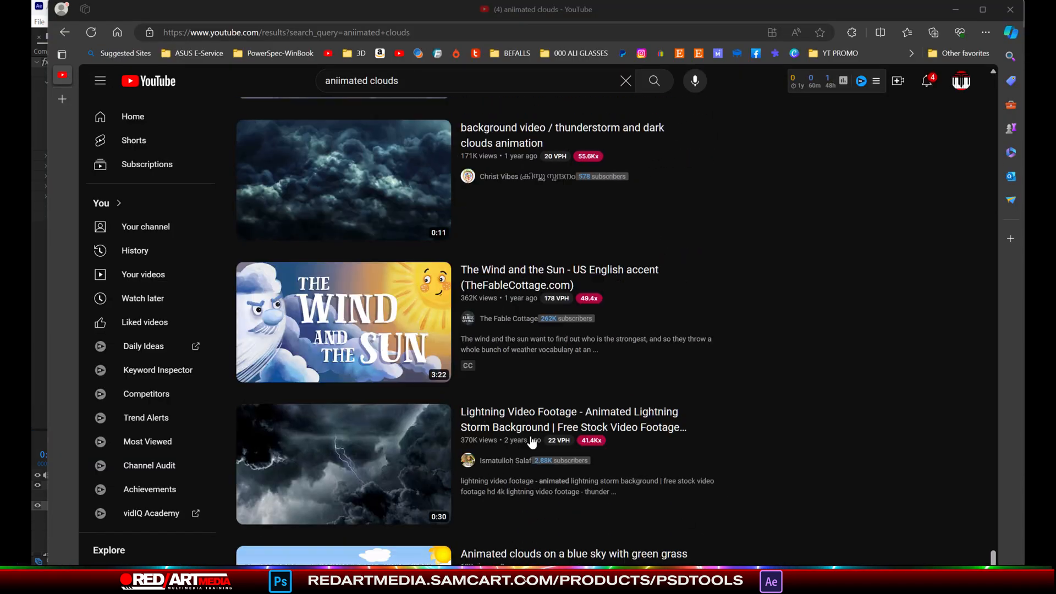
scroll(down, 3)
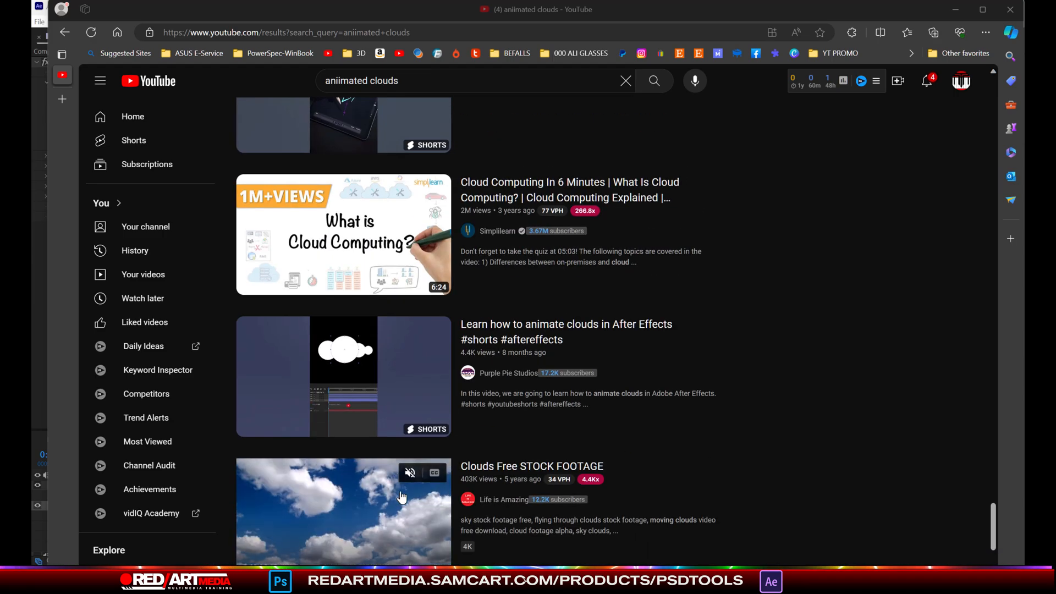
click(344, 510)
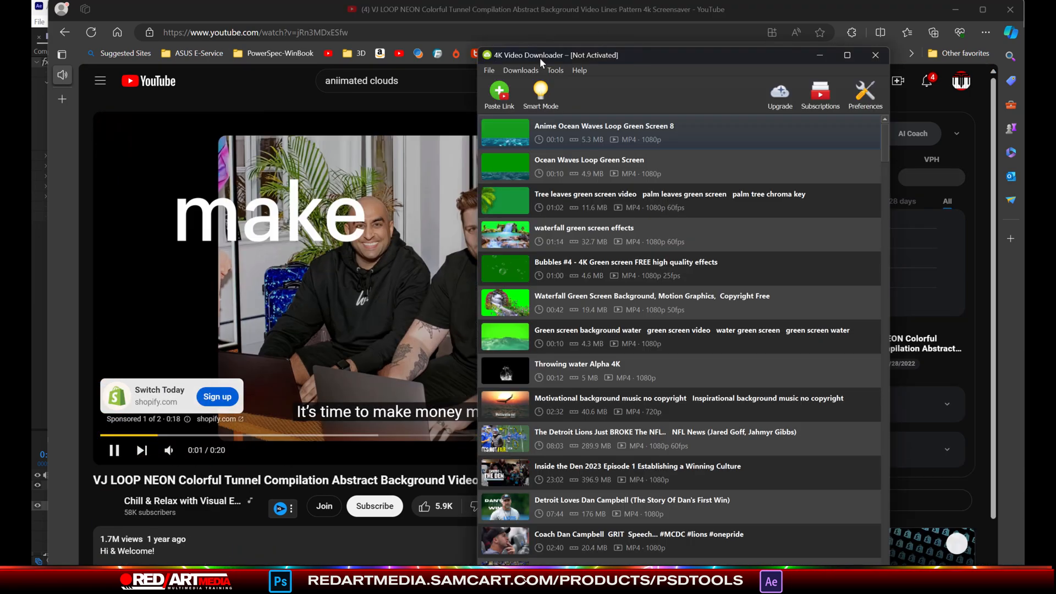
click(539, 95)
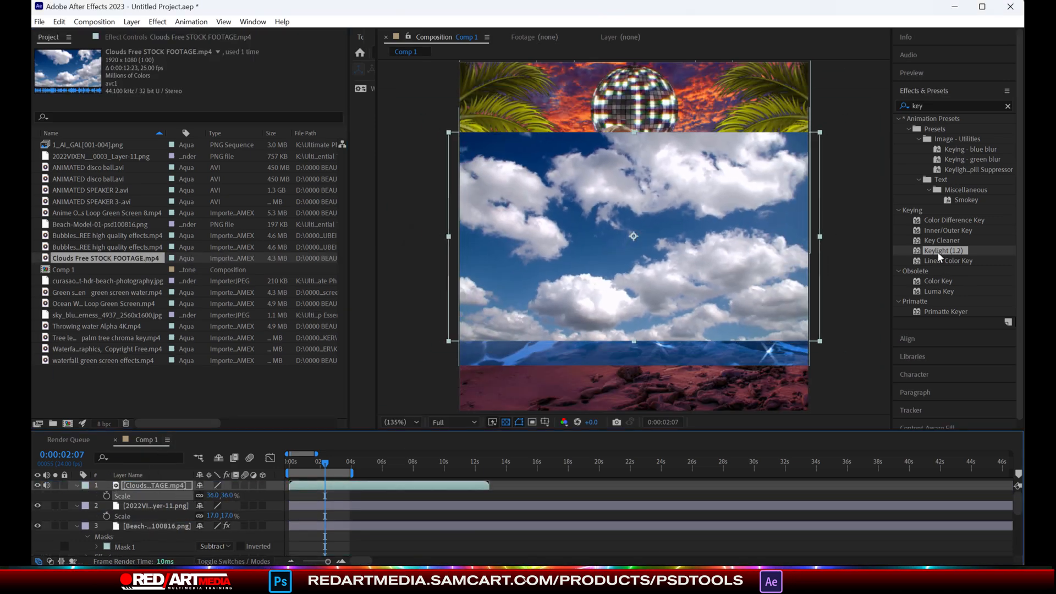
- Add Throwing water Alpha 4K.mp4 from the Project panel as the top layer of Comp 1
double_click(942, 251)
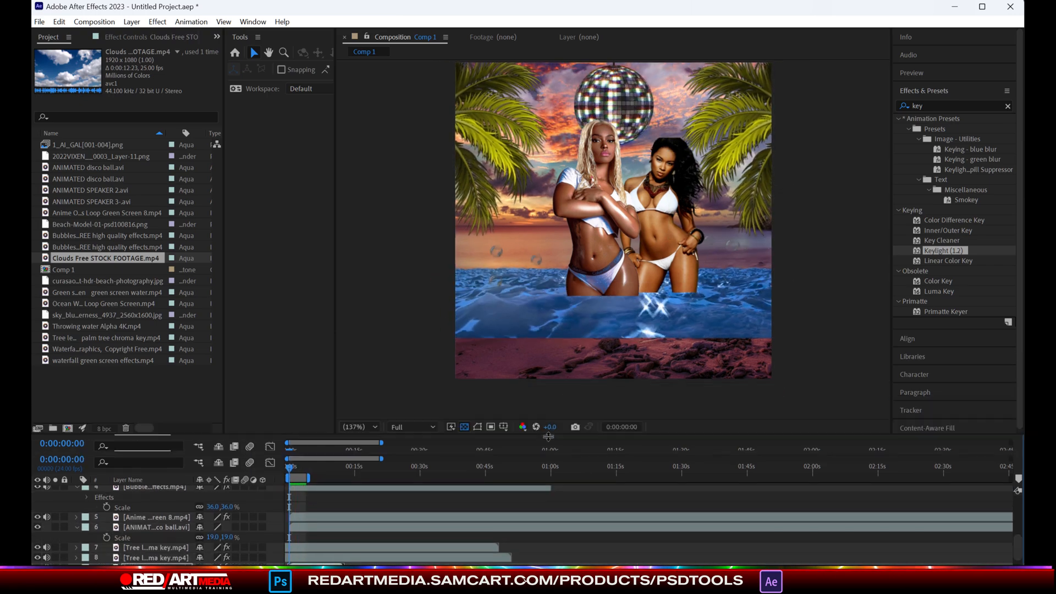
click(106, 292)
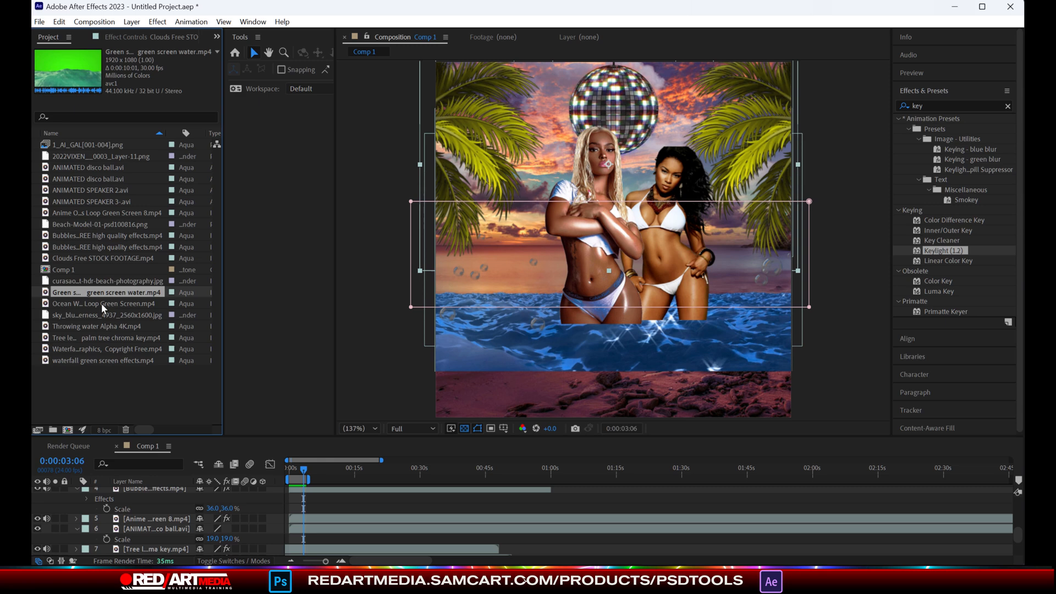
mouse_move(99, 298)
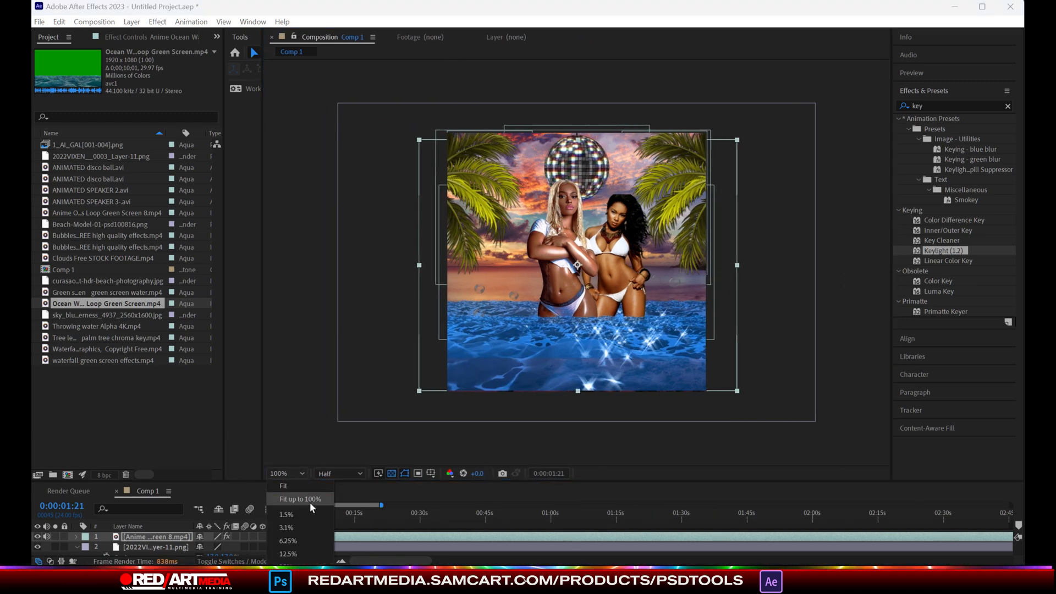
click(299, 498)
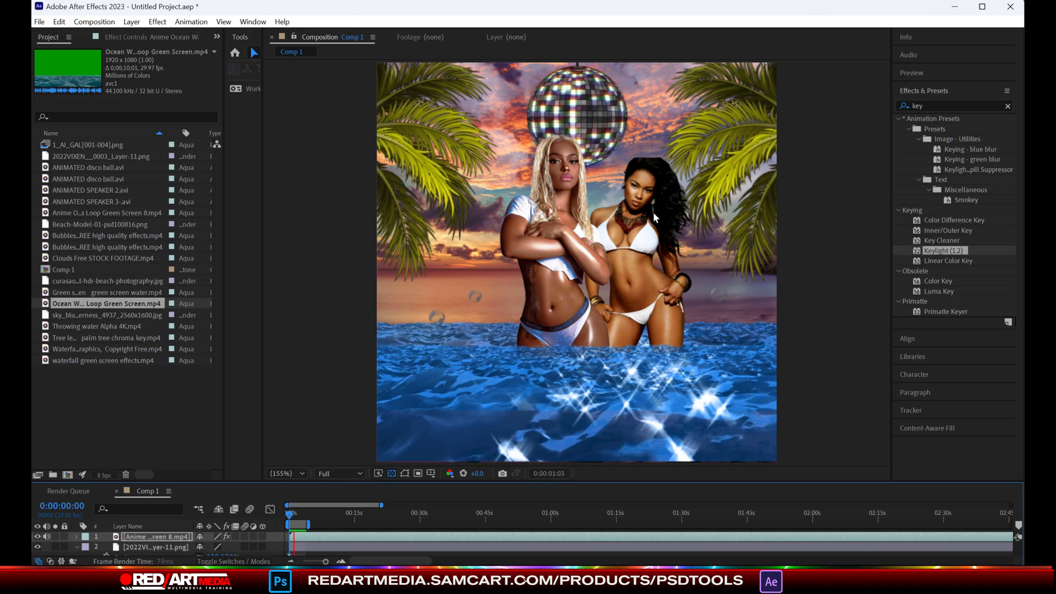
click(104, 338)
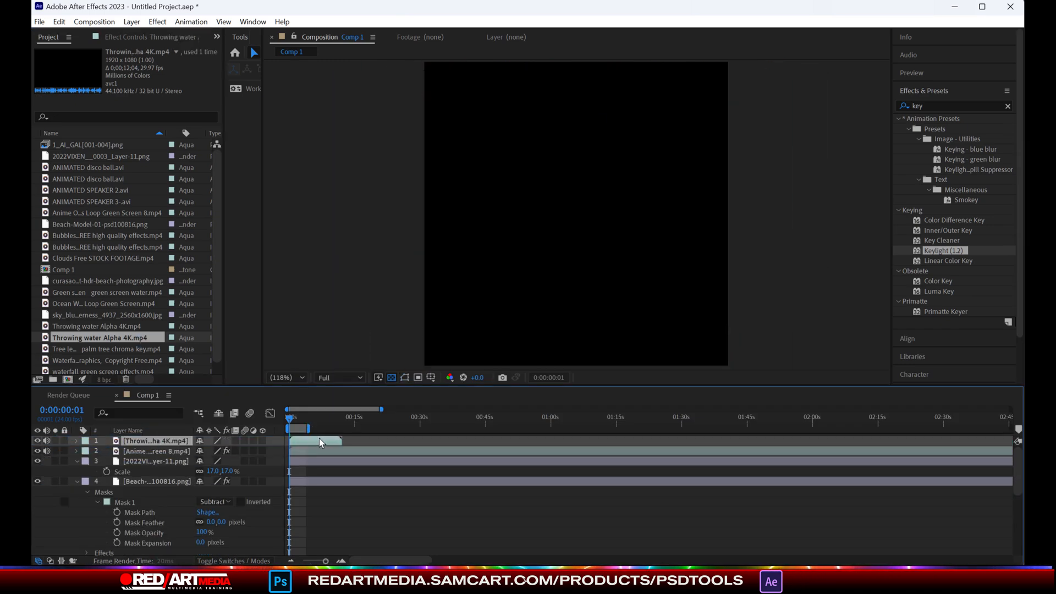
- Set the splash layer to Add, duplicate it, scale copies to 28%, stagger them in time and reposition
click(337, 378)
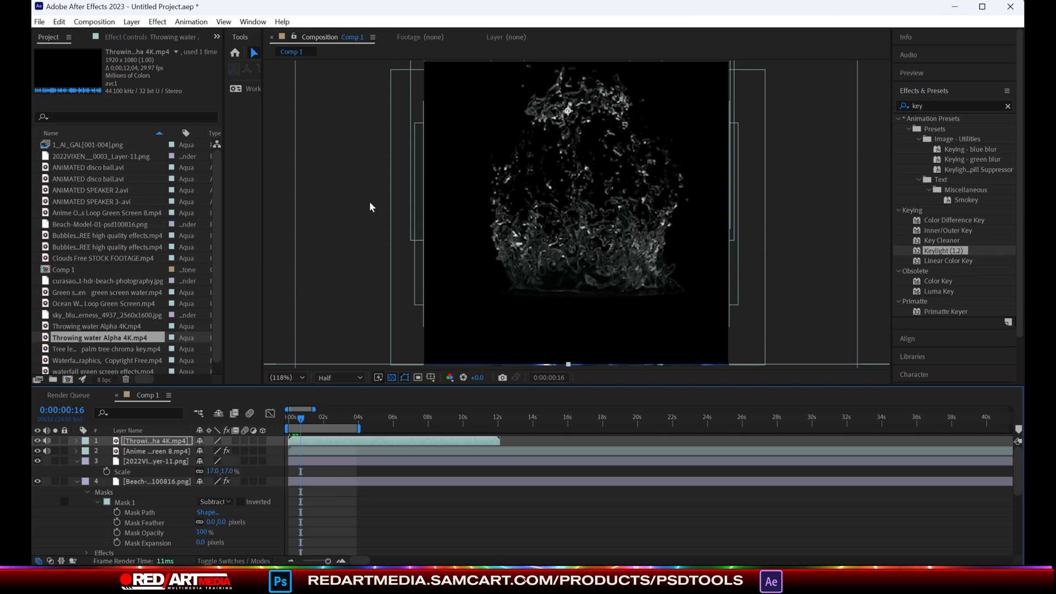
click(344, 416)
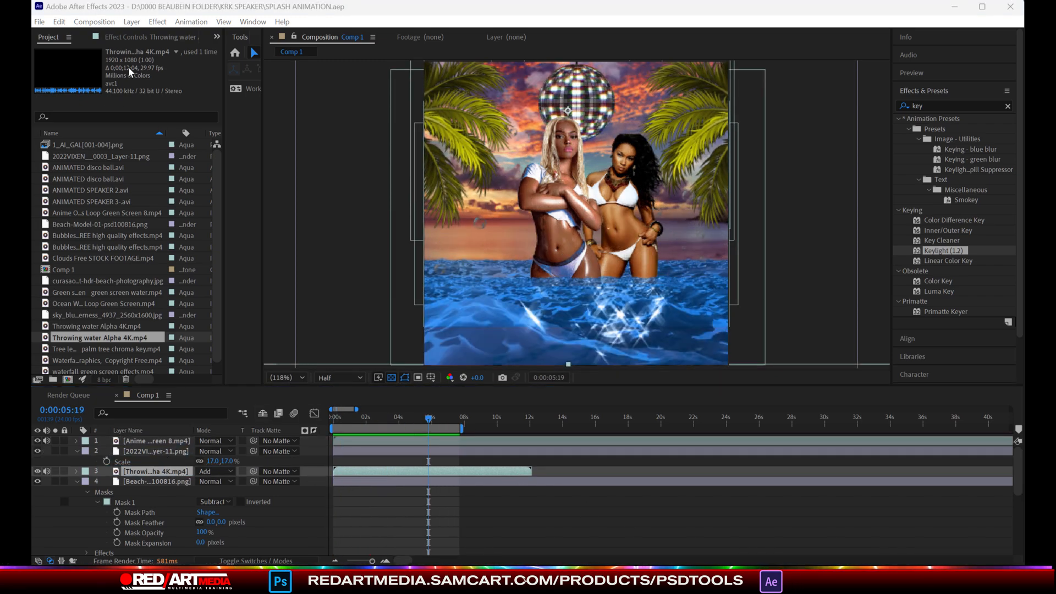
click(337, 409)
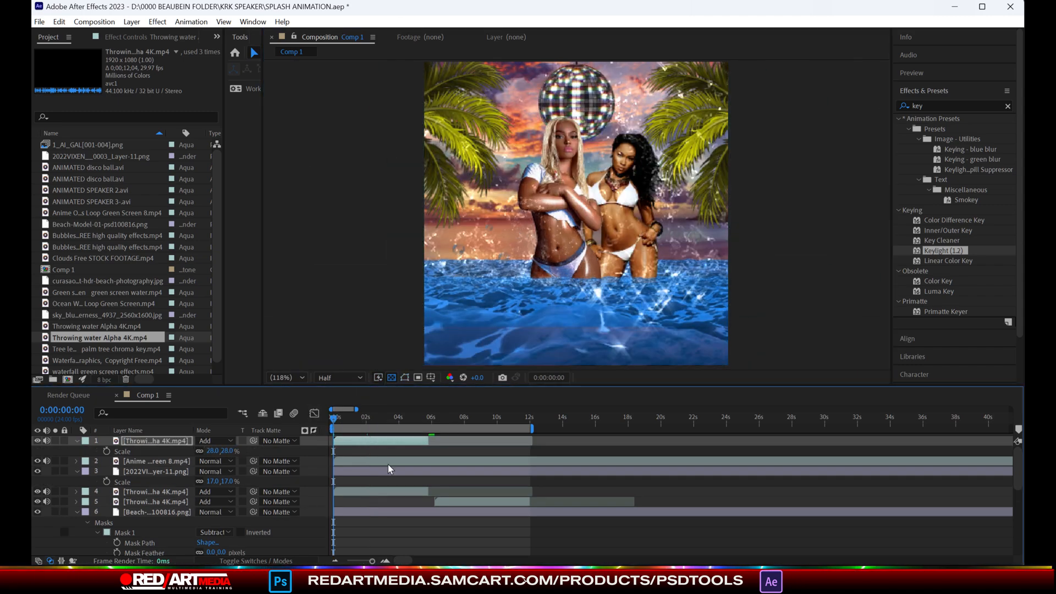
click(401, 429)
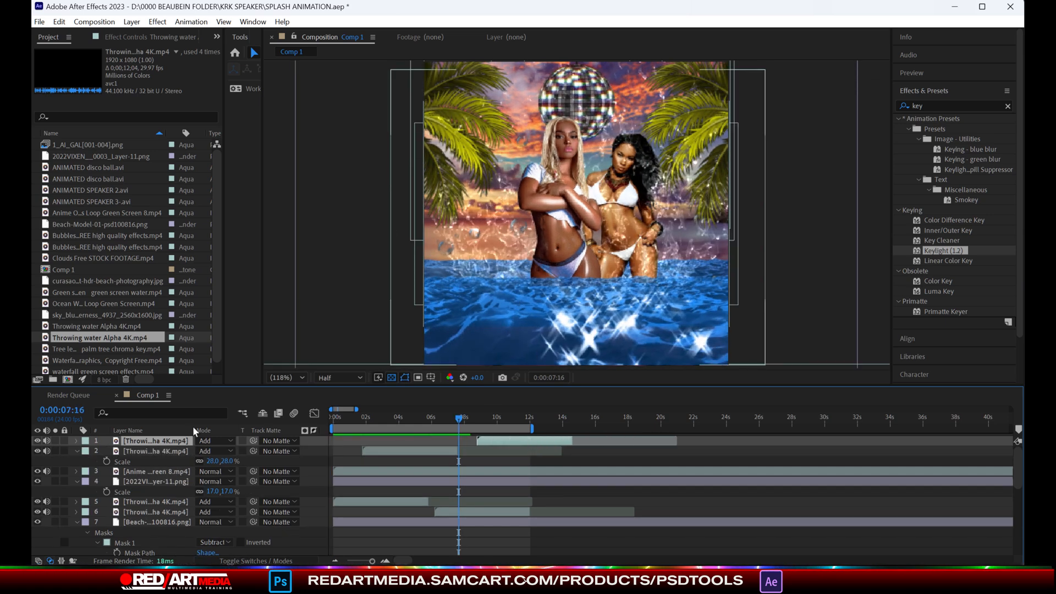
click(76, 440)
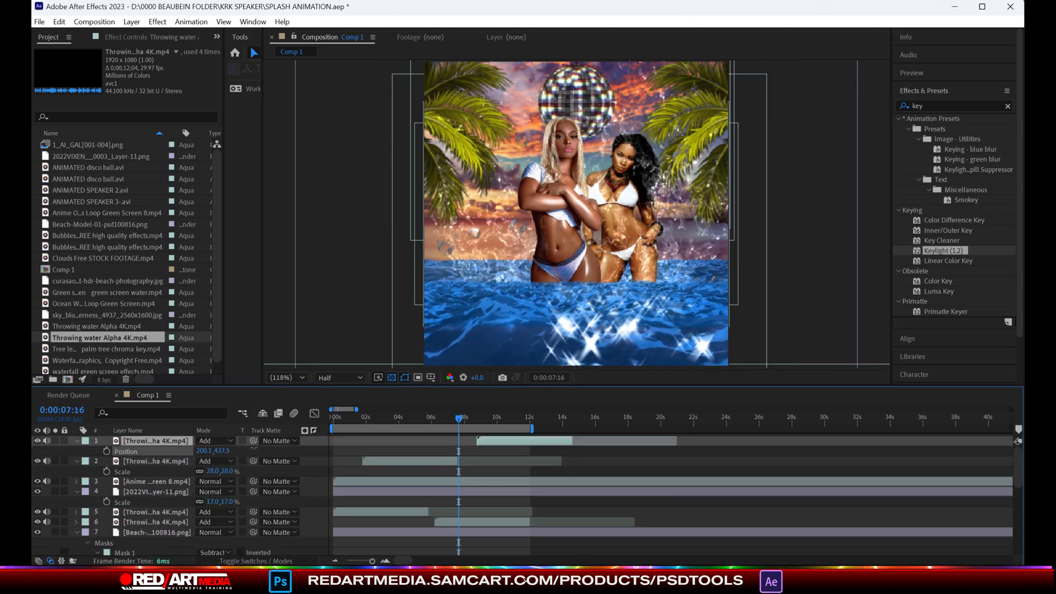
click(493, 416)
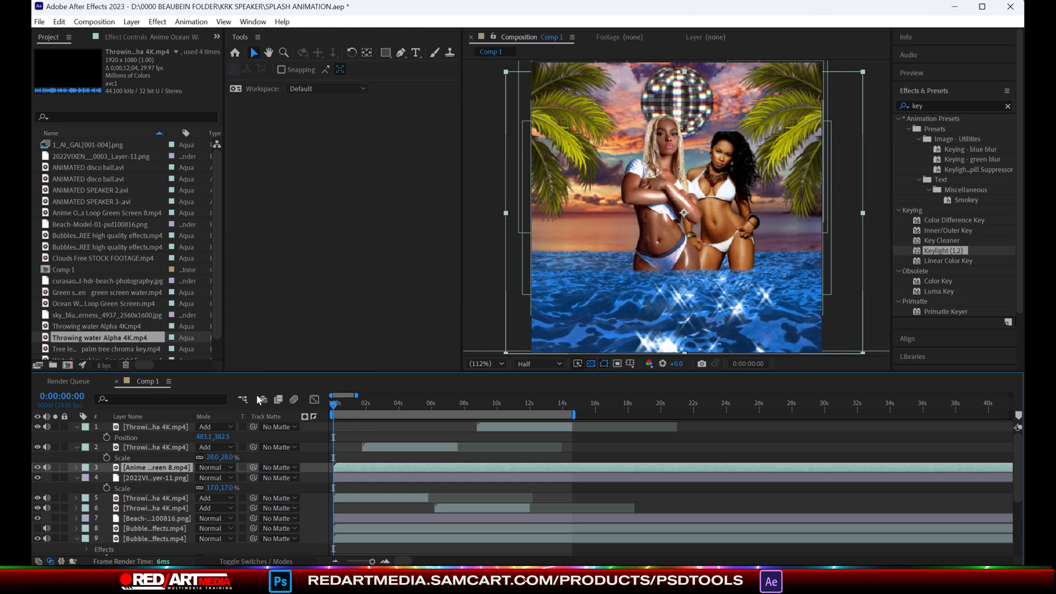
- Deform the Anime Ocean Waves layer with Puppet Position Pins and keyframe the ripple over time
click(497, 53)
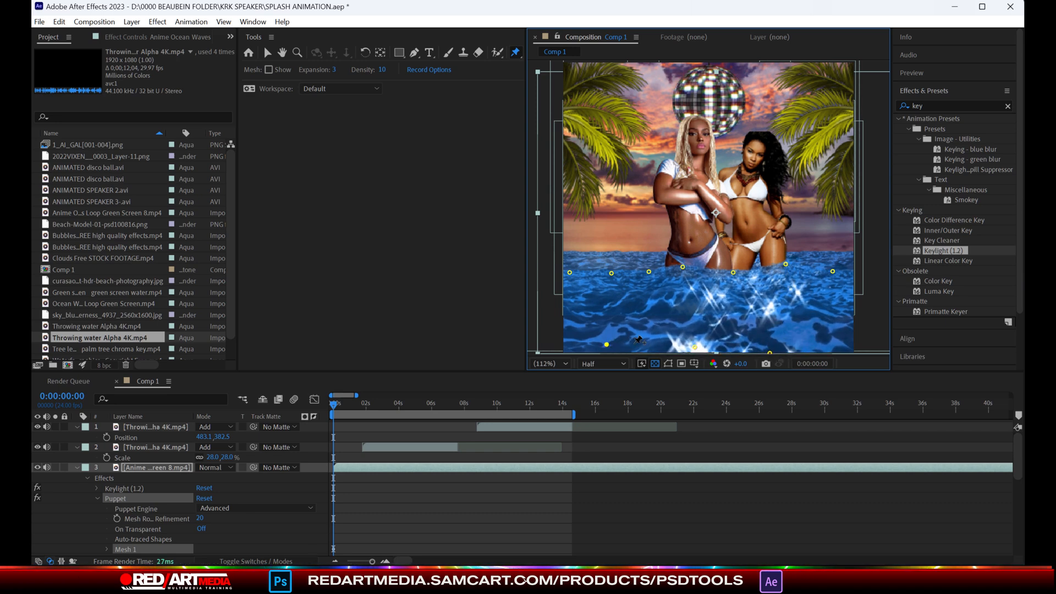
click(364, 403)
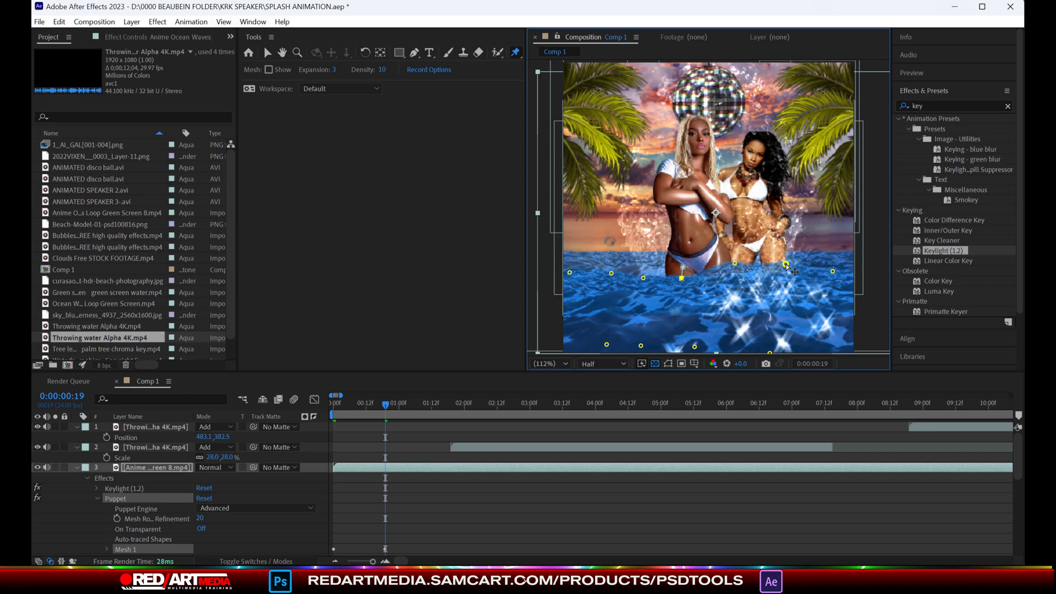
click(455, 402)
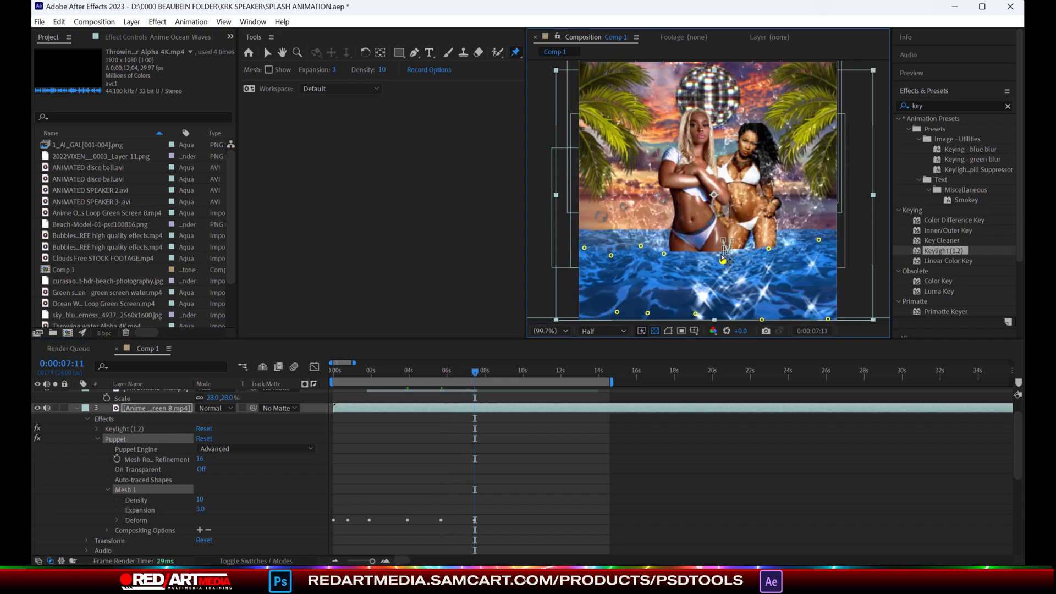
click(332, 370)
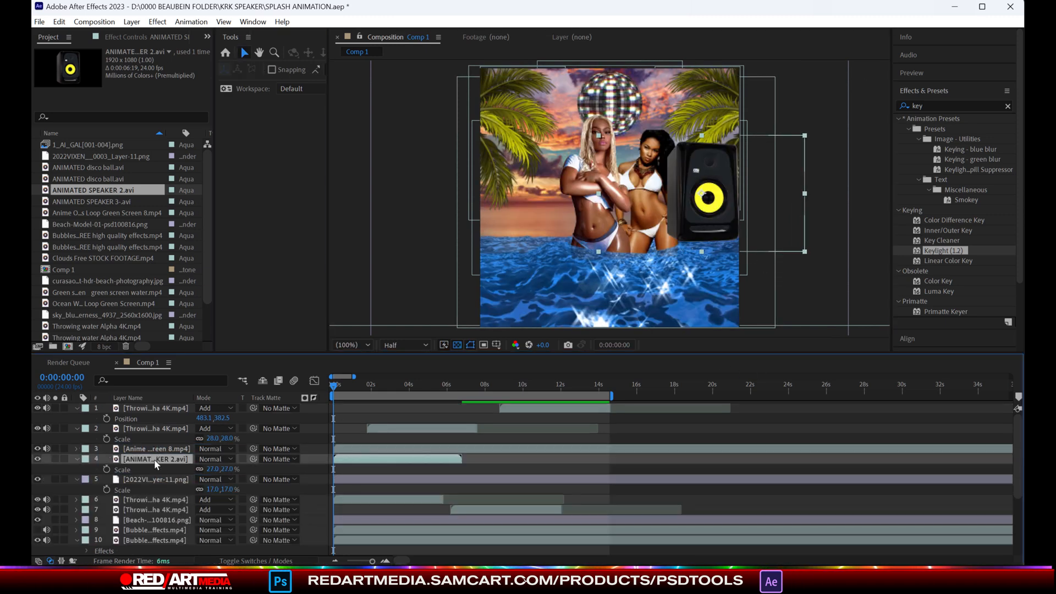
- Duplicate ANIMATED SPEAKER 2, place one speaker on each side and move both below the model layer
scroll(down, 3)
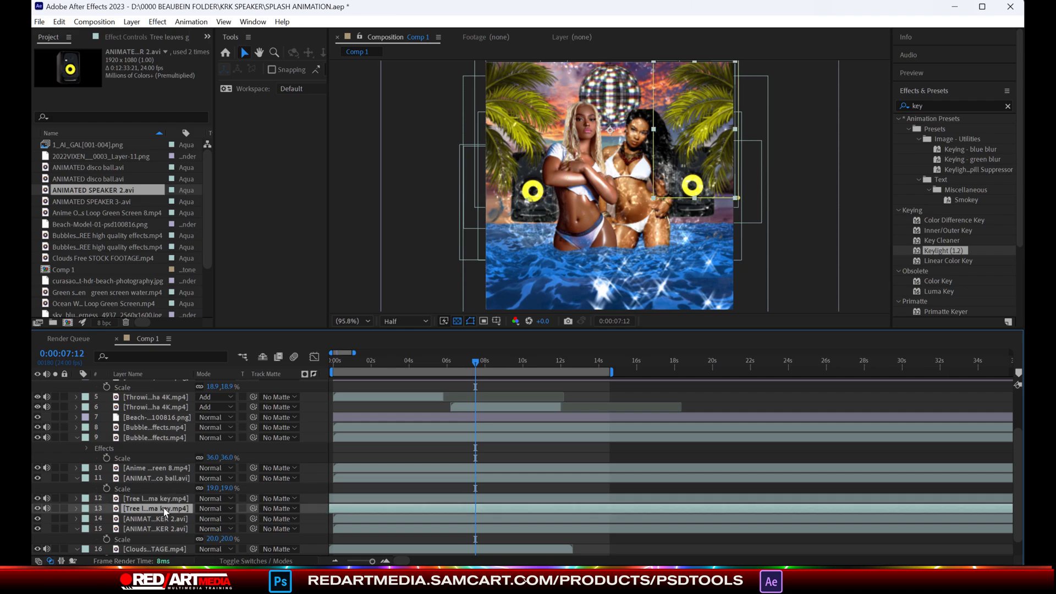
click(156, 497)
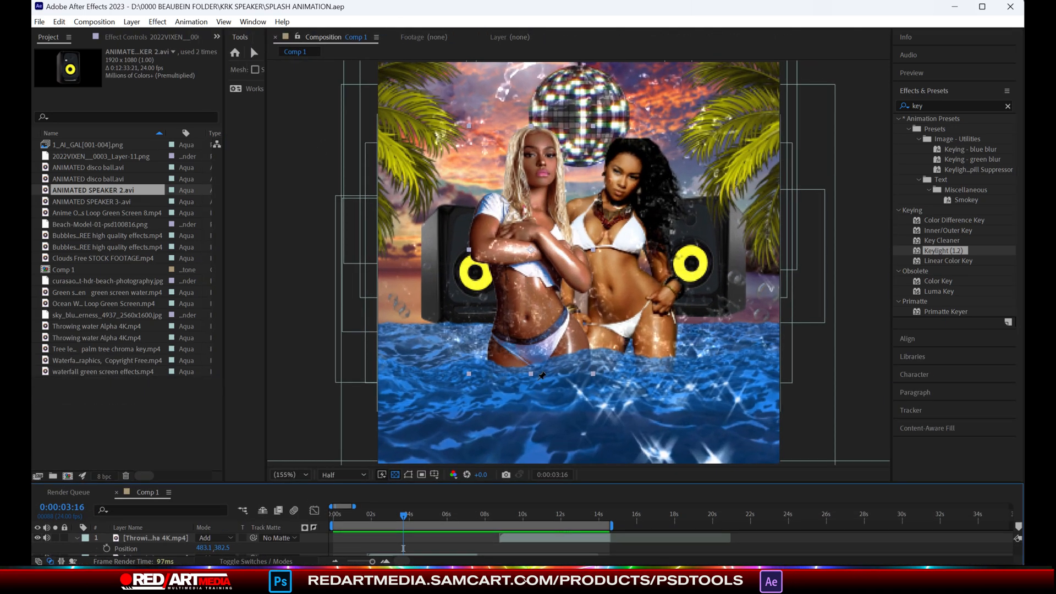
- Pin the models near the waterline and keyframe the deform points' positions at later times
click(335, 506)
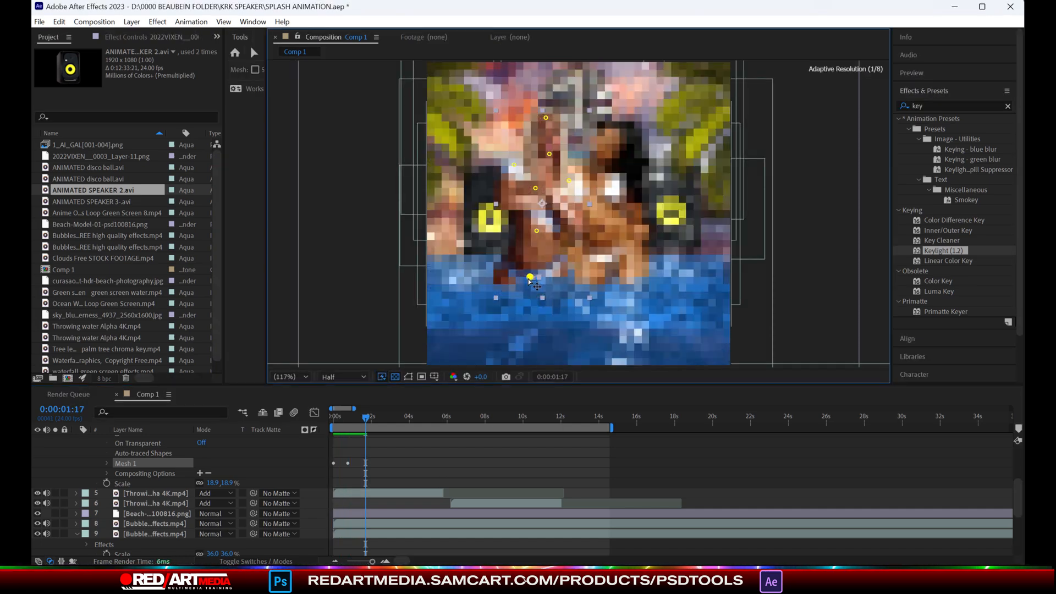
click(401, 418)
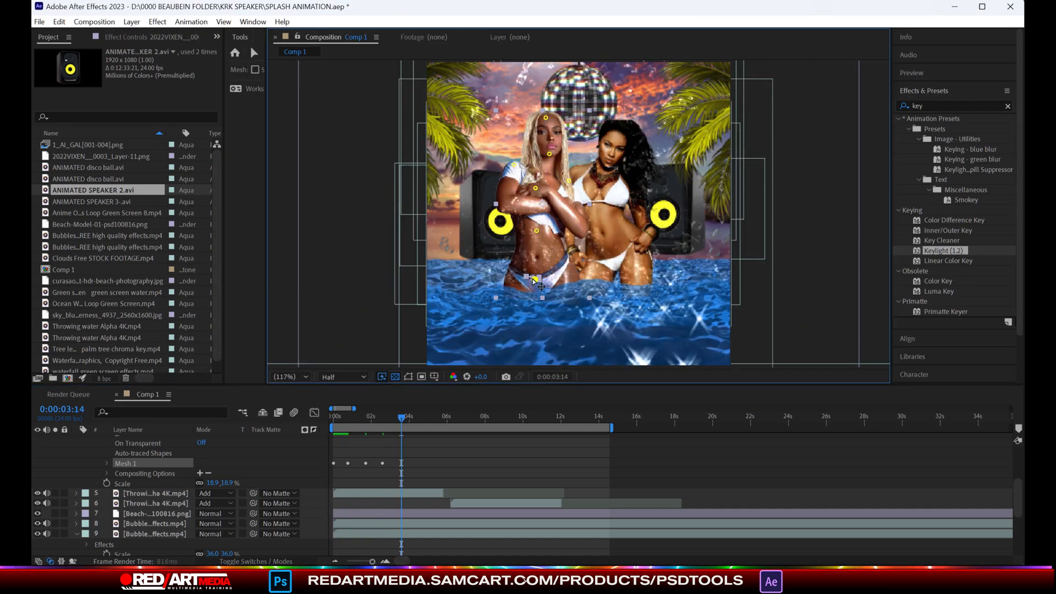
click(447, 418)
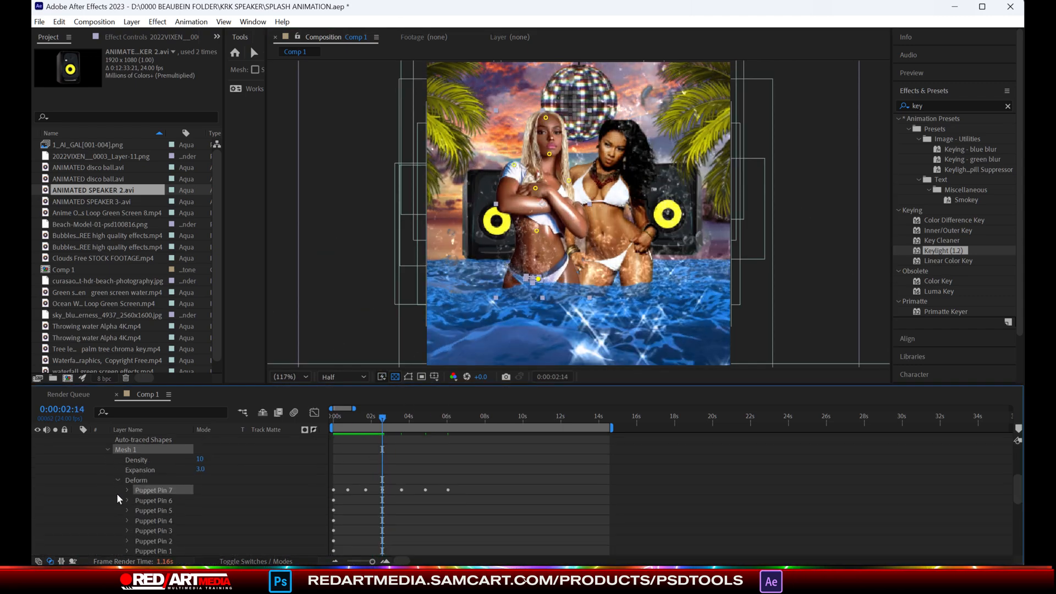
click(124, 489)
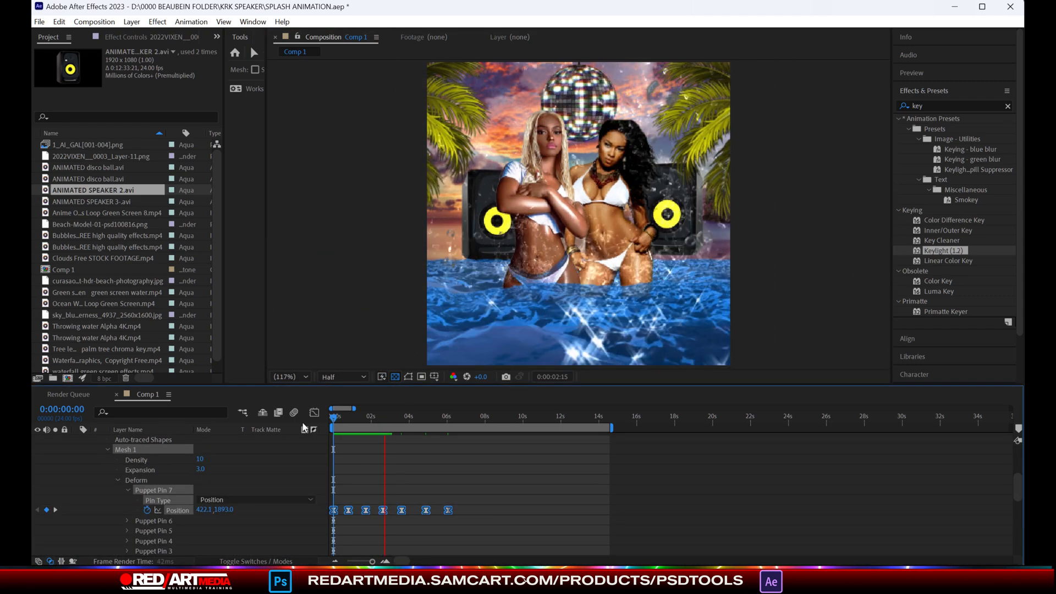
click(427, 416)
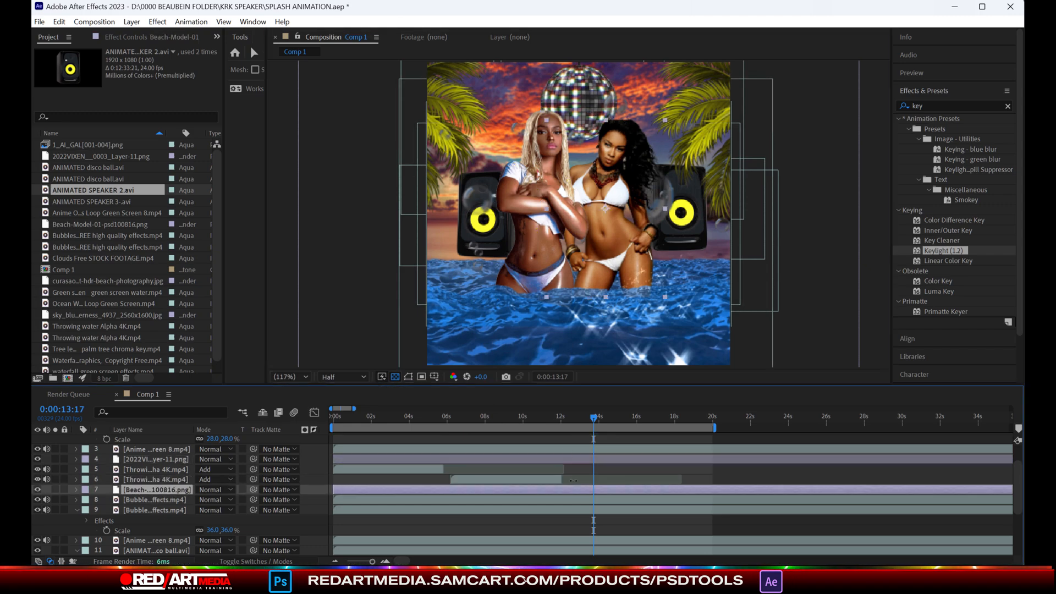
- Add another deform point on the models' bodies and keyframe it at a later moment
click(157, 479)
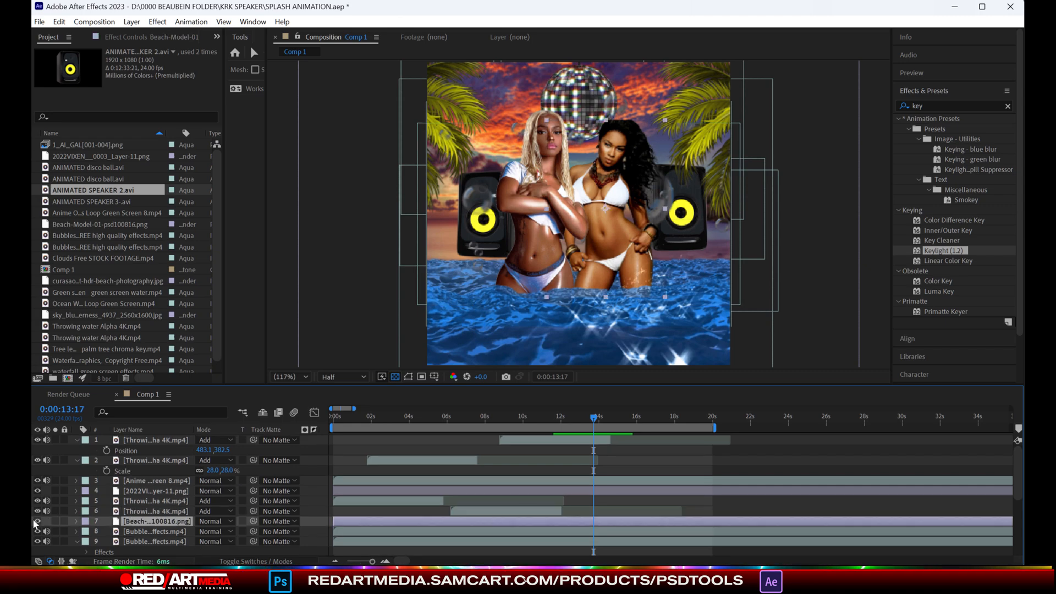
click(35, 520)
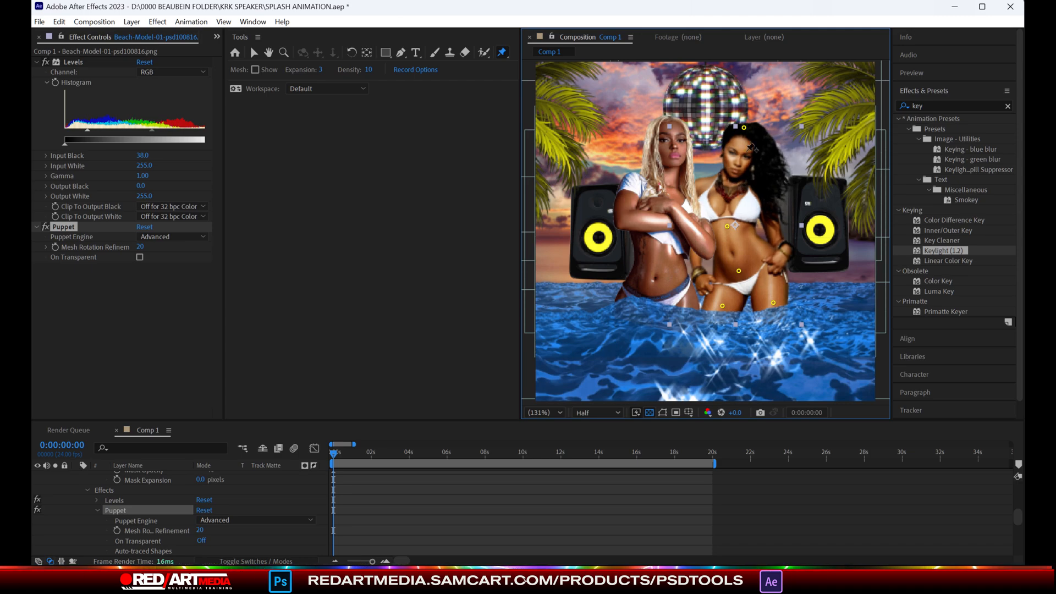
click(353, 451)
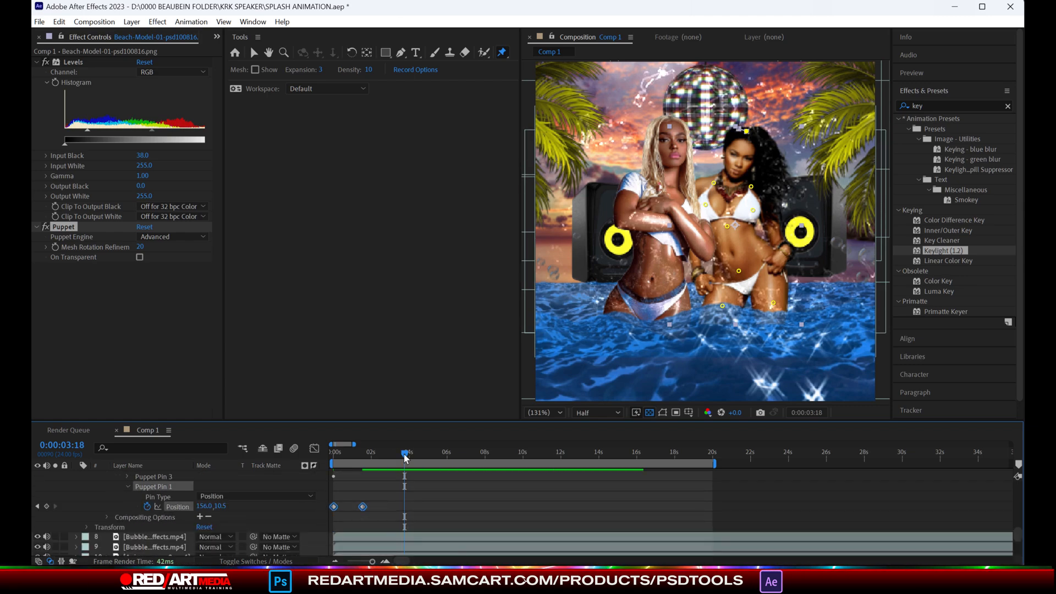
click(676, 451)
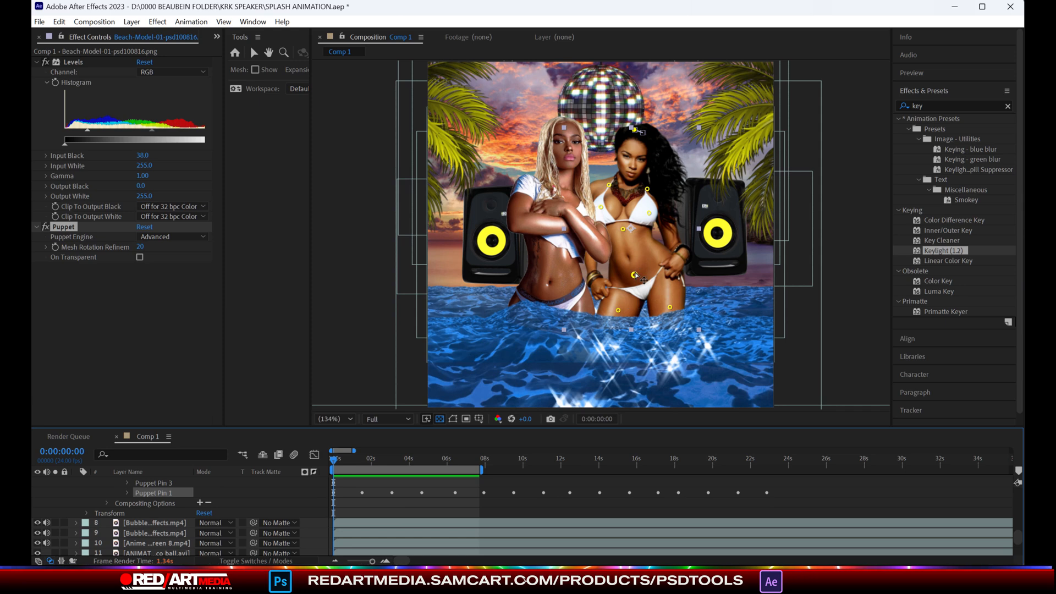
- Give the disco ball a transition-in preset from Animation Composer's fade presets
scroll(up, 3)
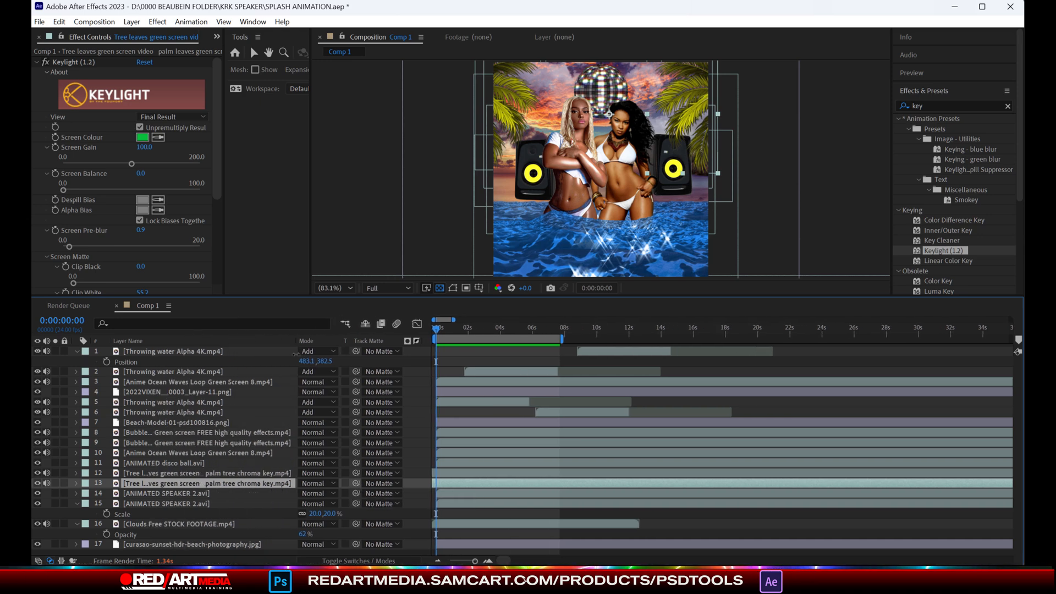
click(253, 22)
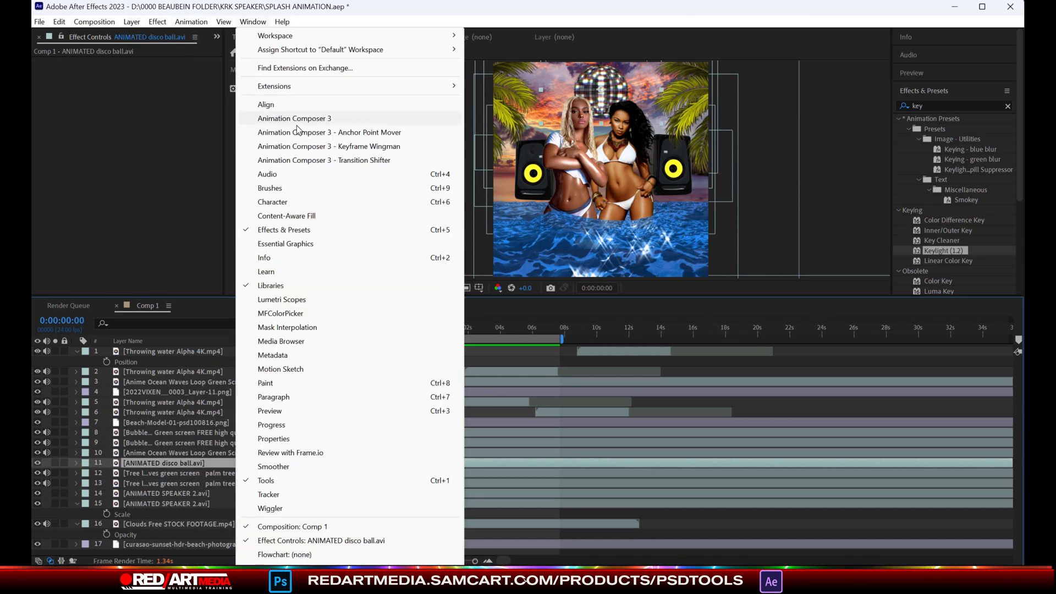
click(293, 117)
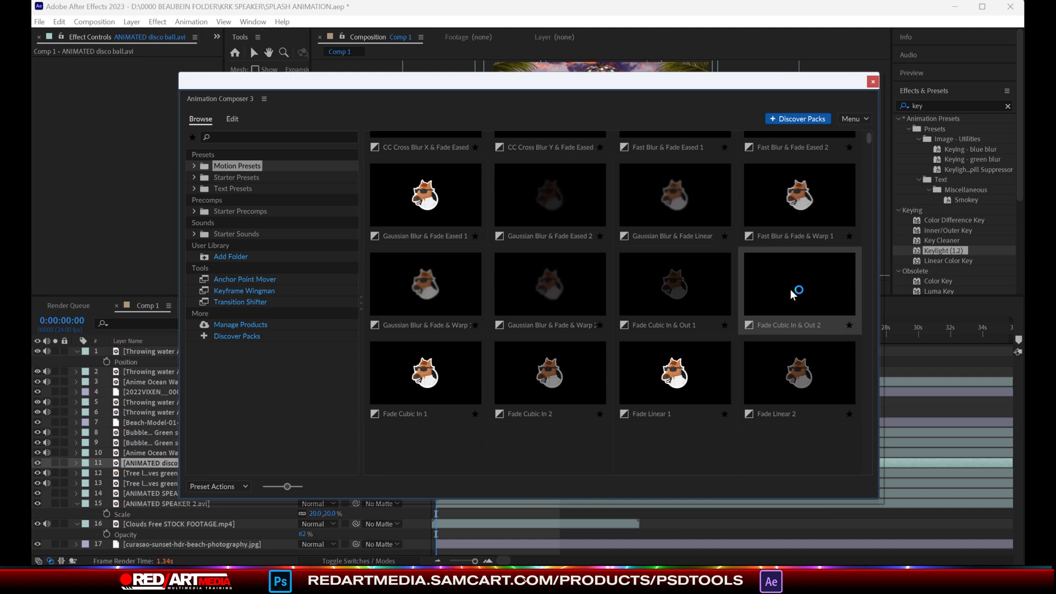
scroll(down, 3)
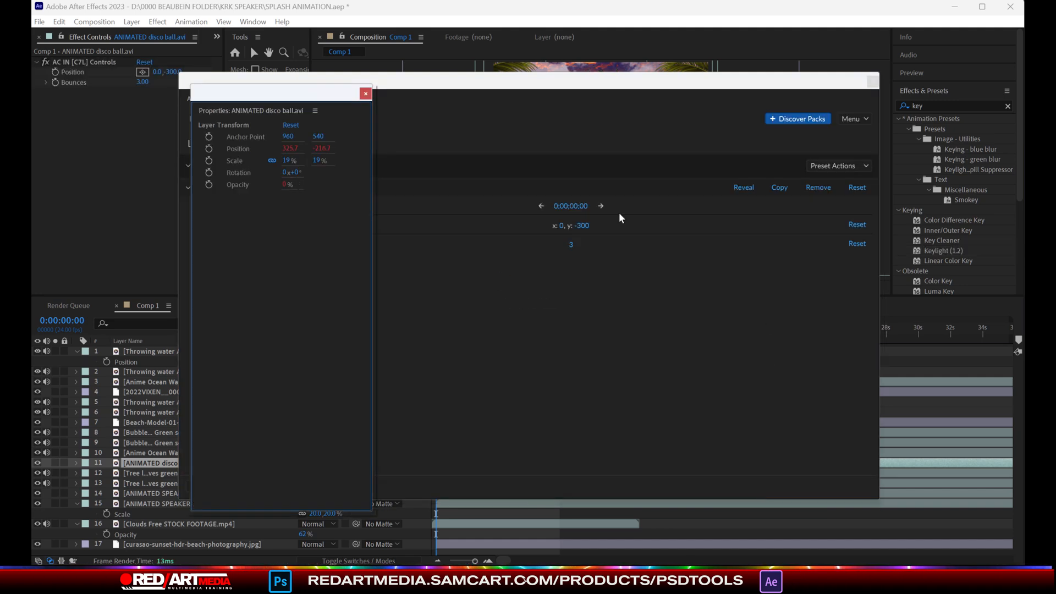
click(365, 94)
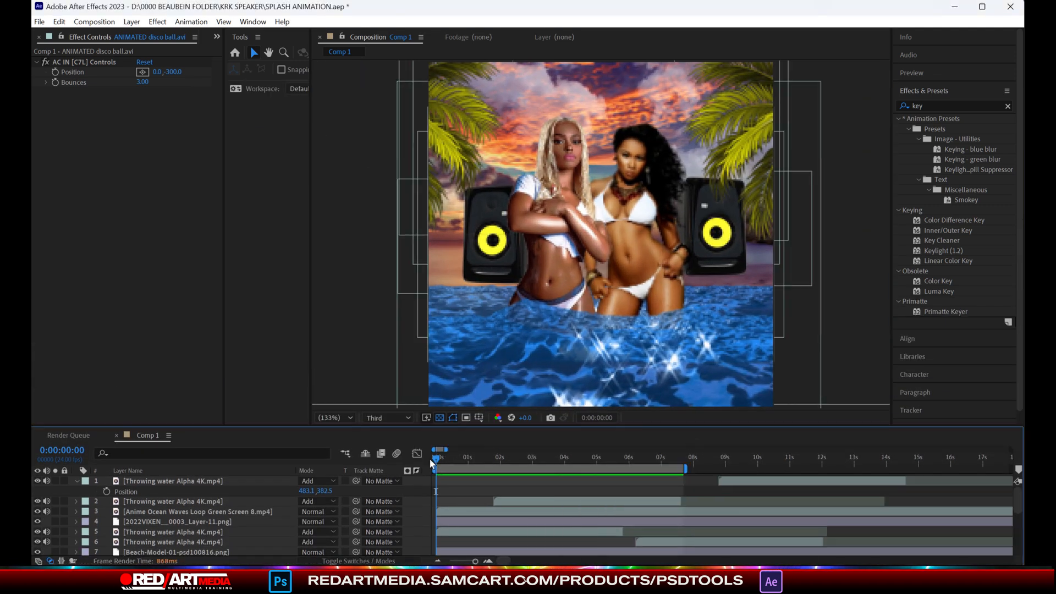
- Apply the entrance preset to the speaker layers, selecting the second speaker
click(439, 457)
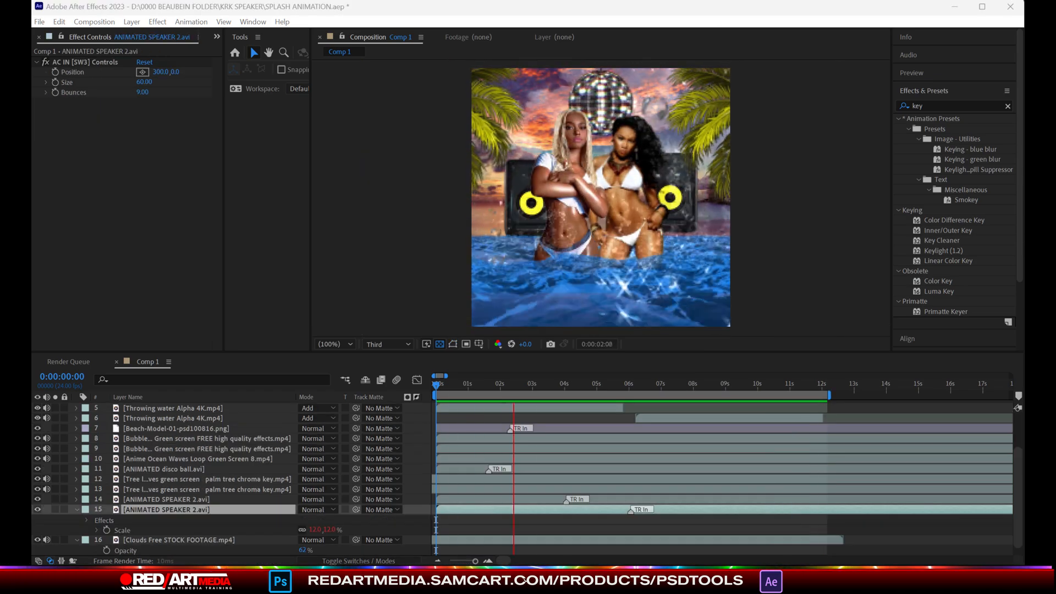
click(722, 383)
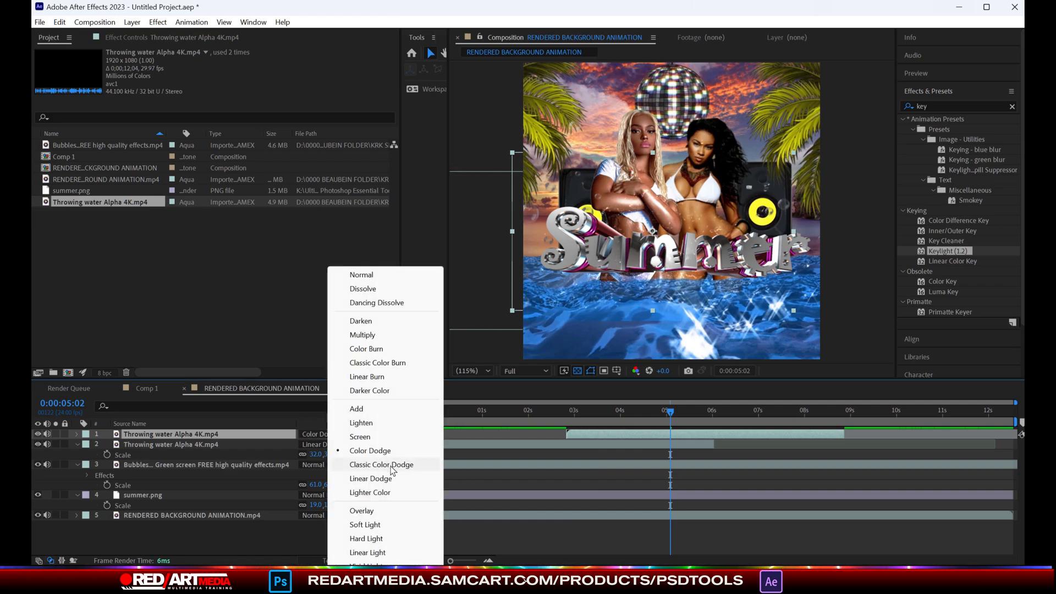
- Set the top Throwing water splash layer's blend mode to Linear Dodge
click(369, 479)
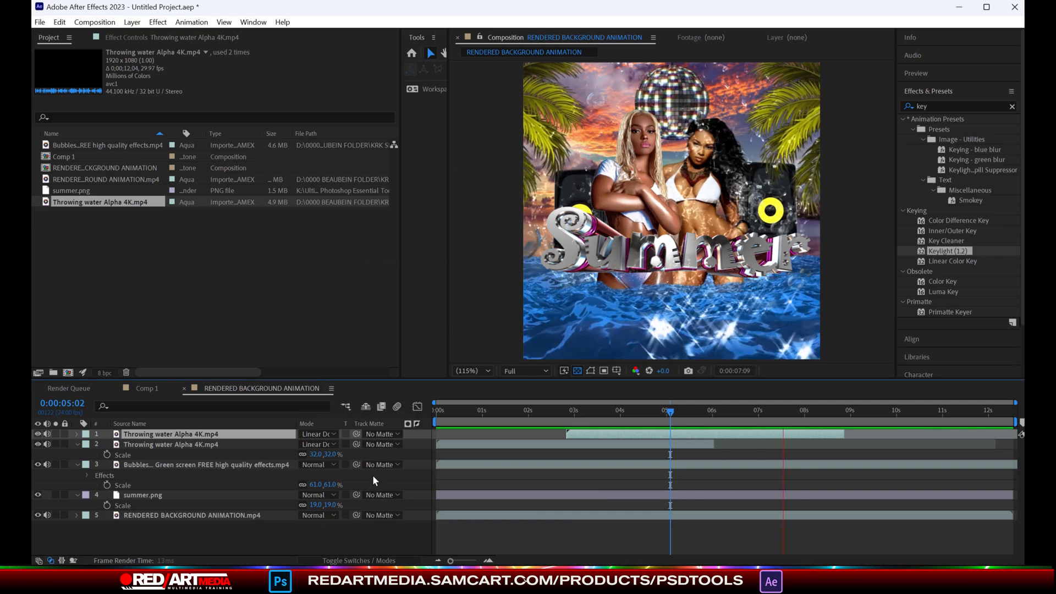
click(697, 409)
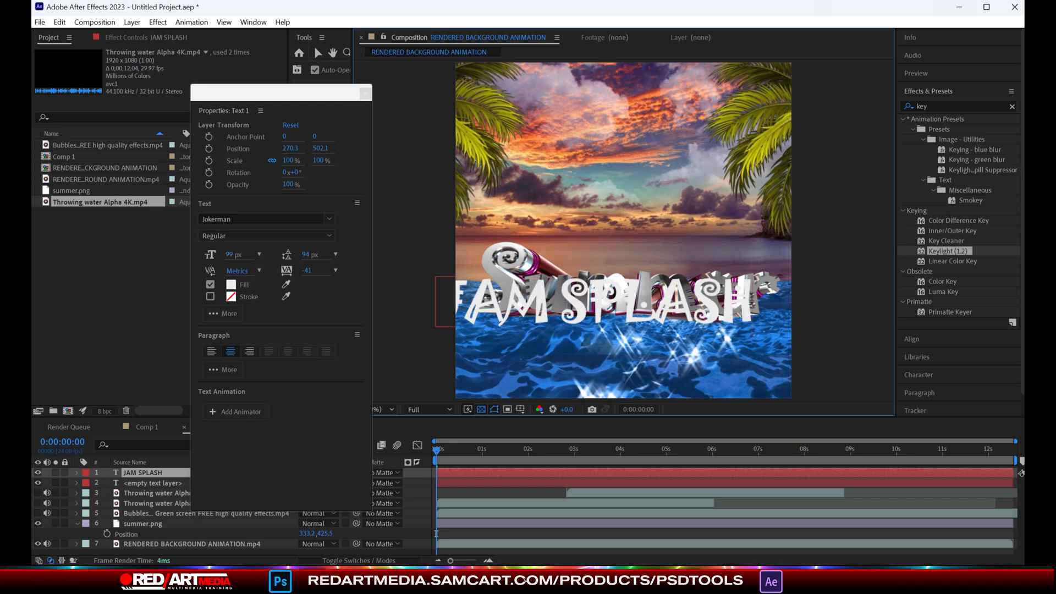
- Style JAM SPLASH in Nimbus Sans Becker with a 9 px stroke and wider tracking
click(263, 217)
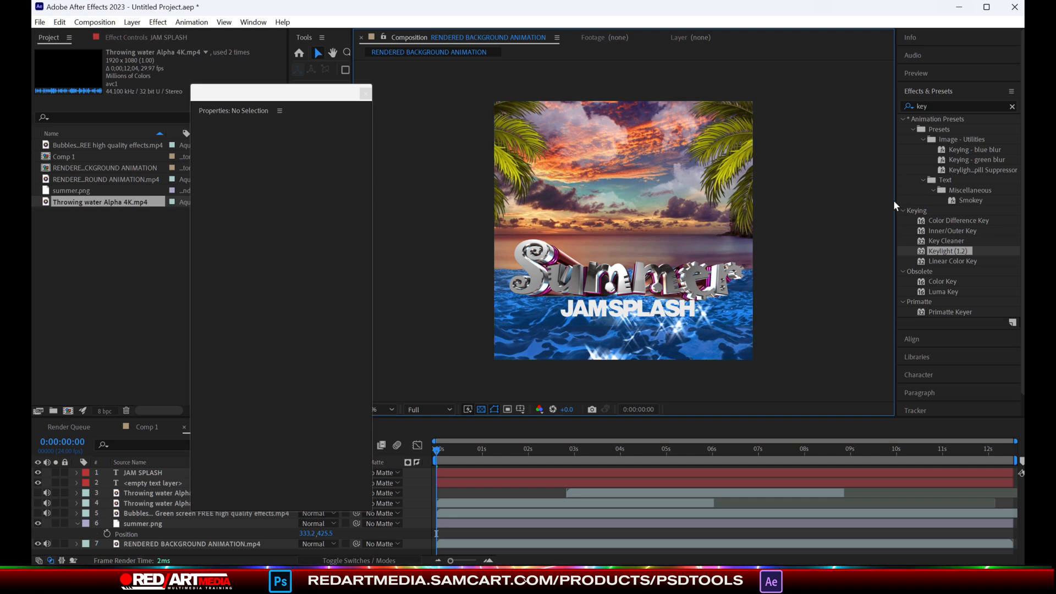
click(232, 296)
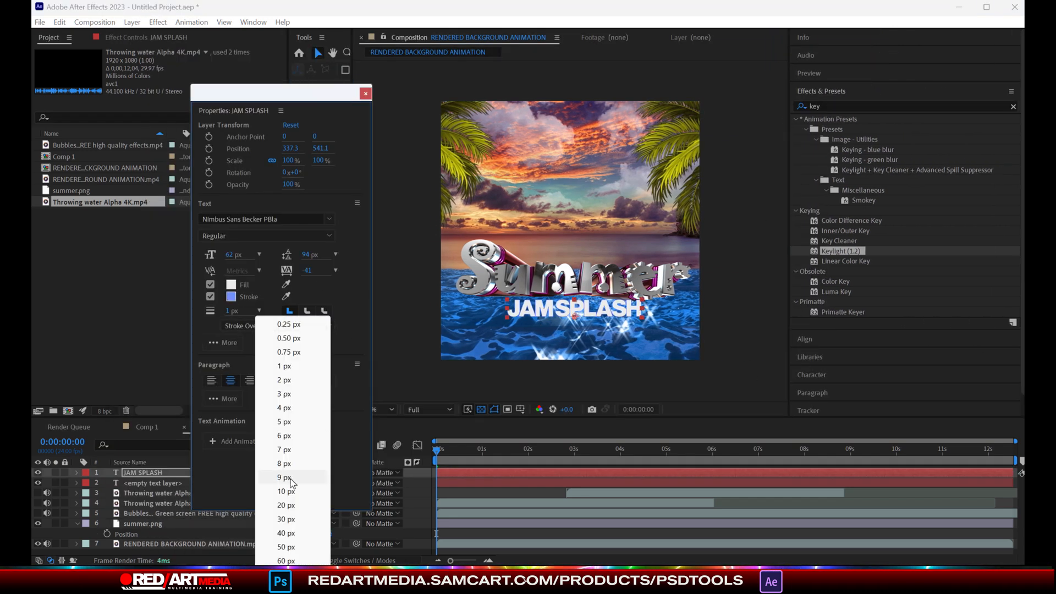
click(284, 476)
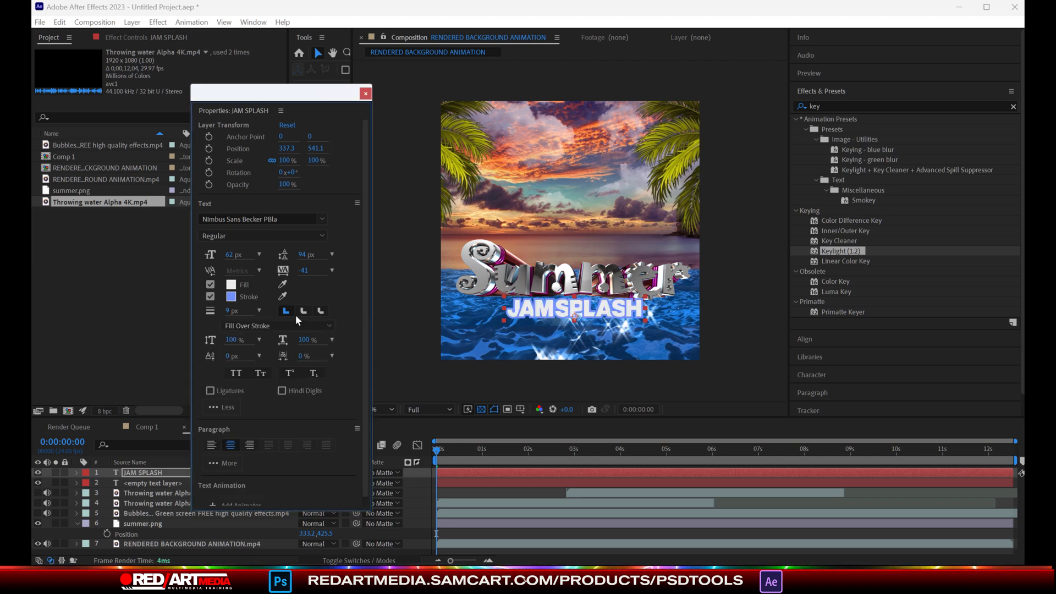
click(233, 311)
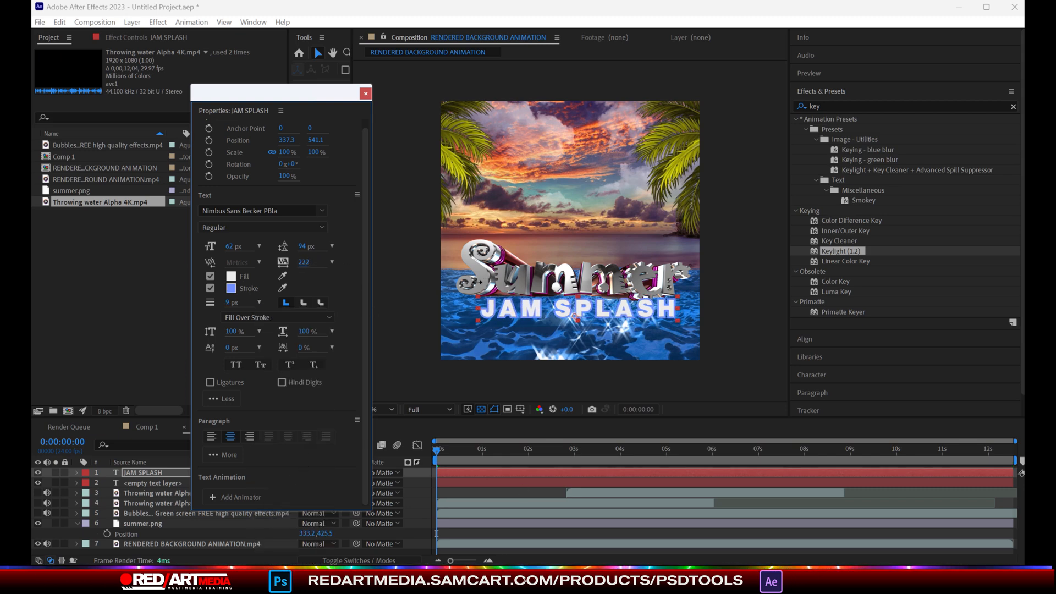
click(503, 449)
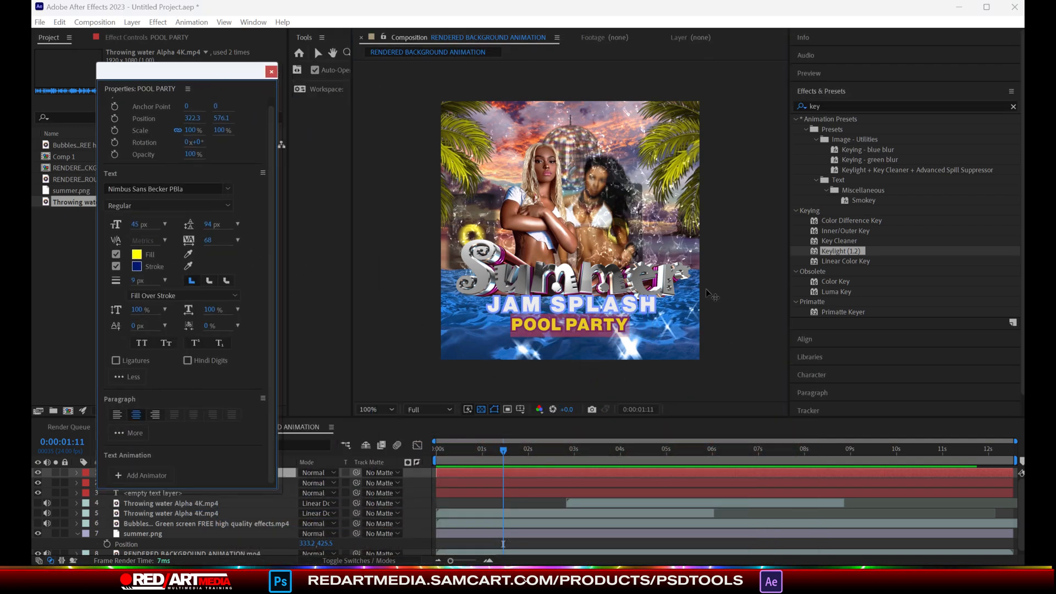
- Finish the POOL PARTY styling and add a new red solid banner layer for the date
click(270, 71)
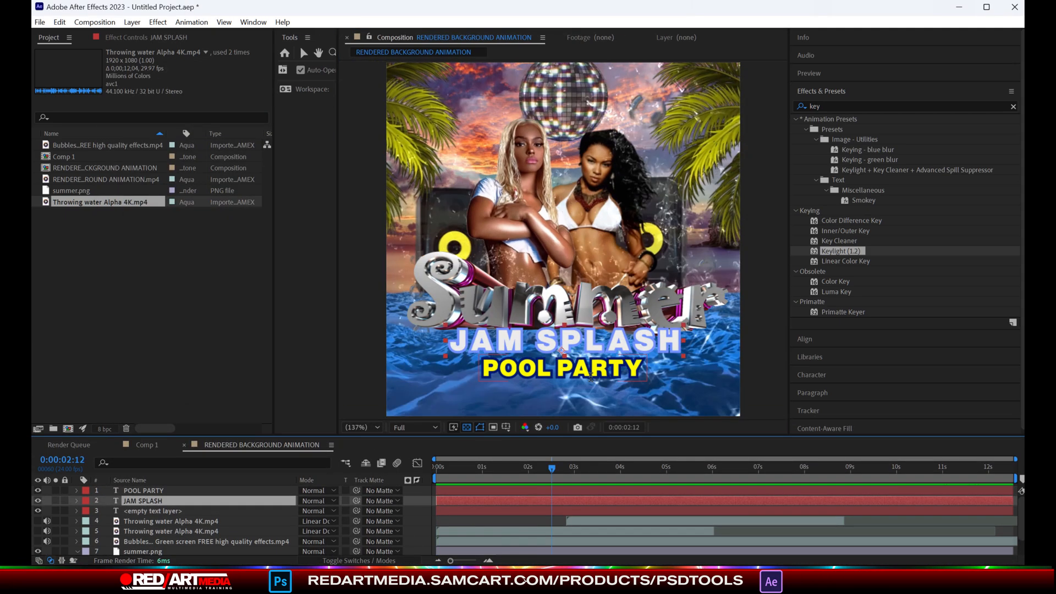
click(143, 489)
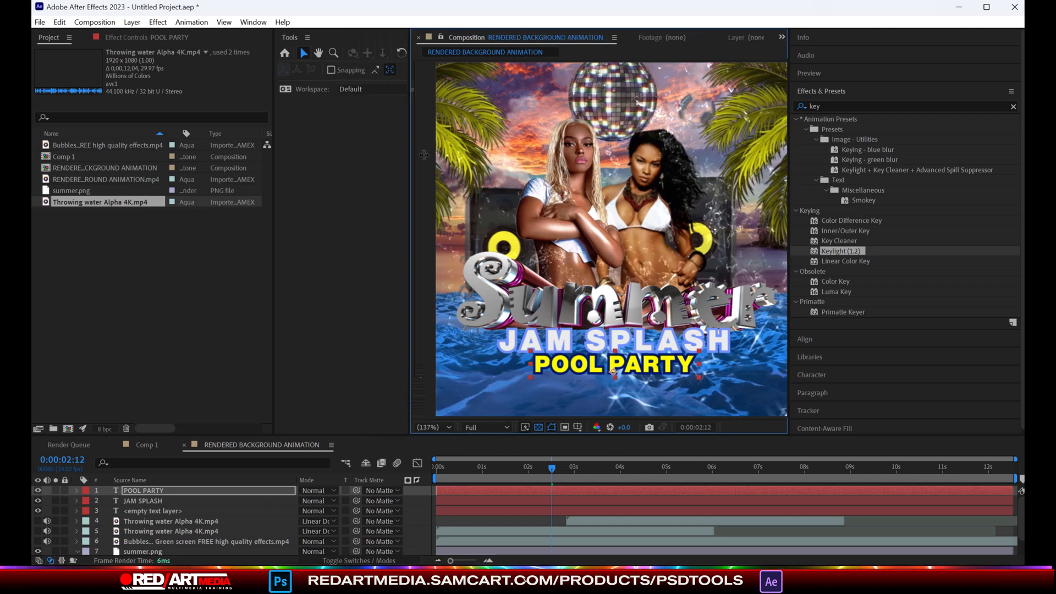
click(59, 22)
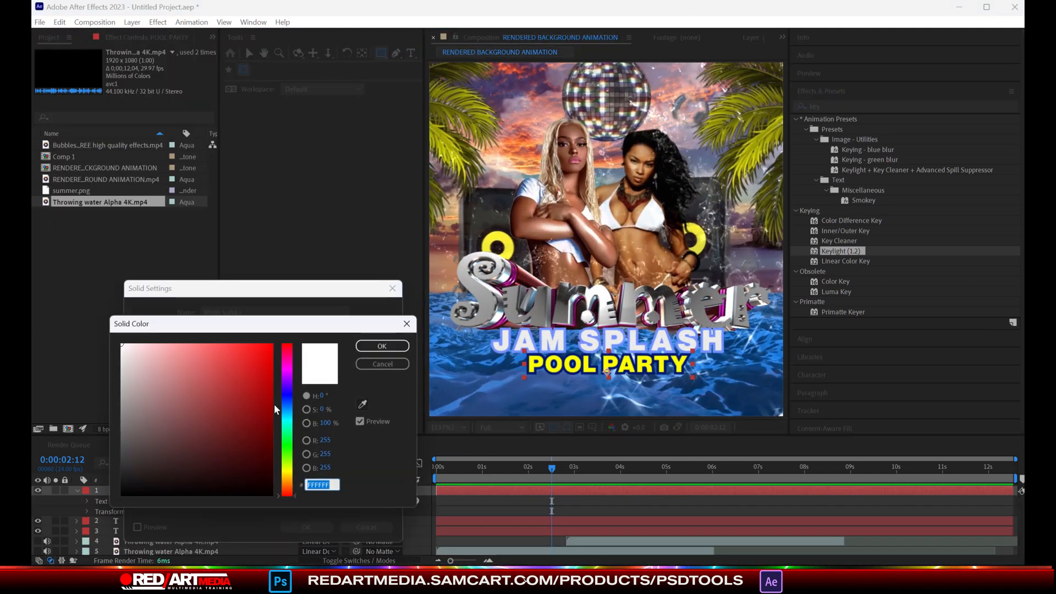
click(381, 345)
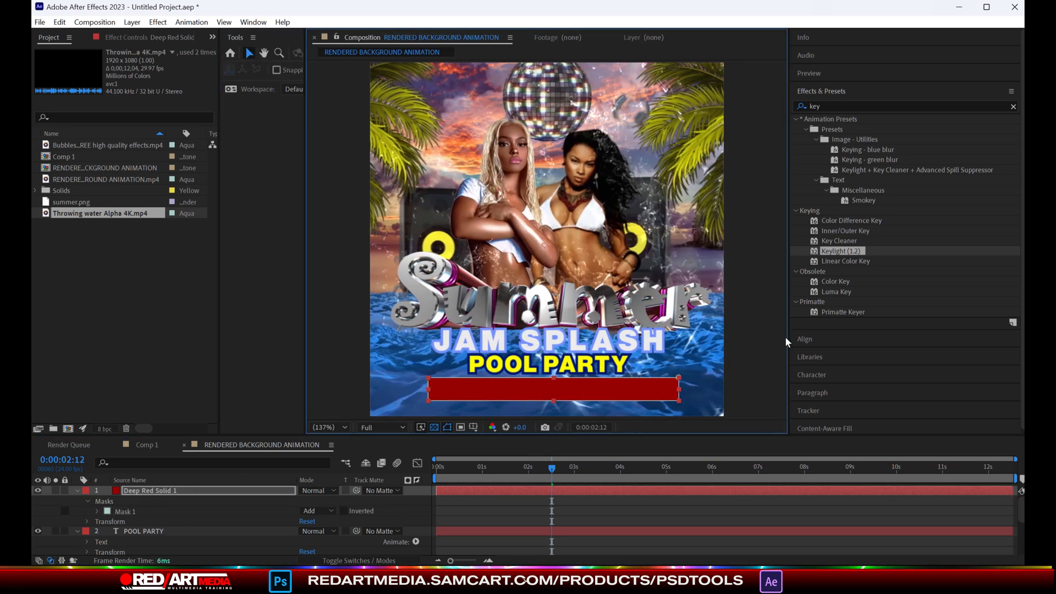
click(143, 530)
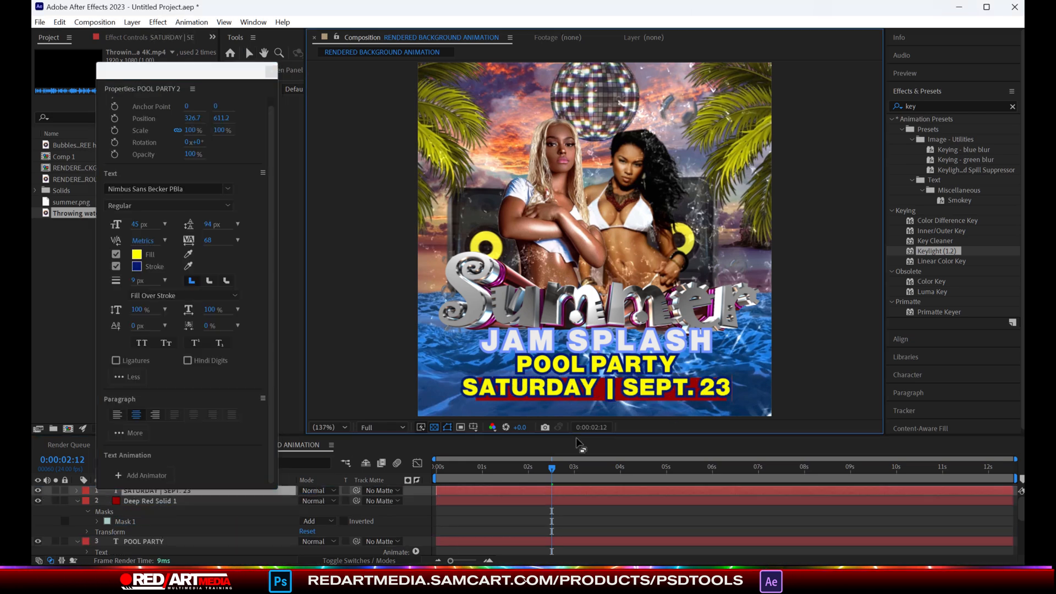
- Give the date text a white fill and type the COCO & DA CHOCO promoter header
click(116, 254)
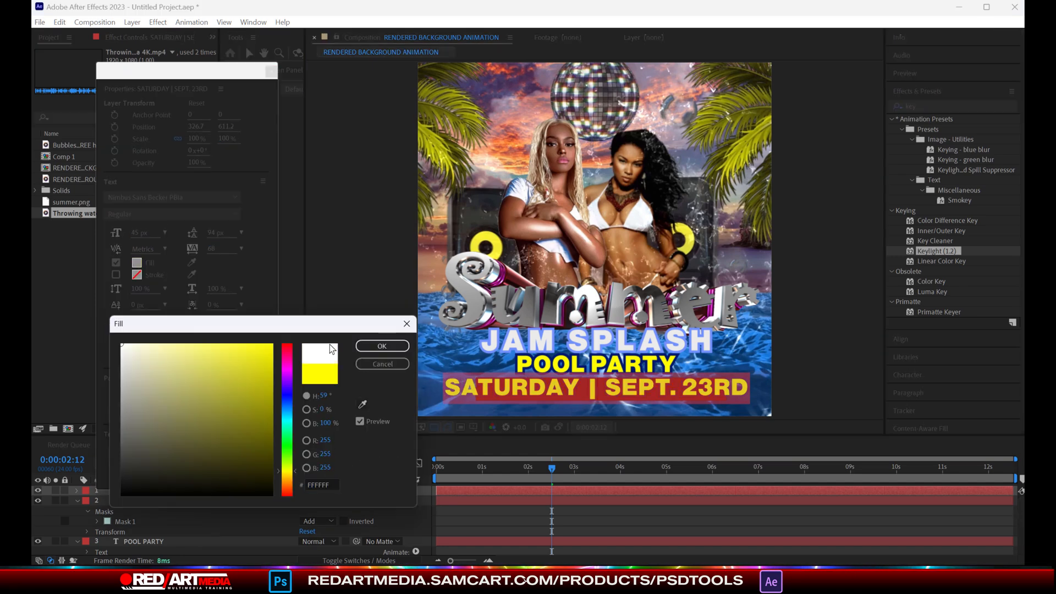
click(380, 346)
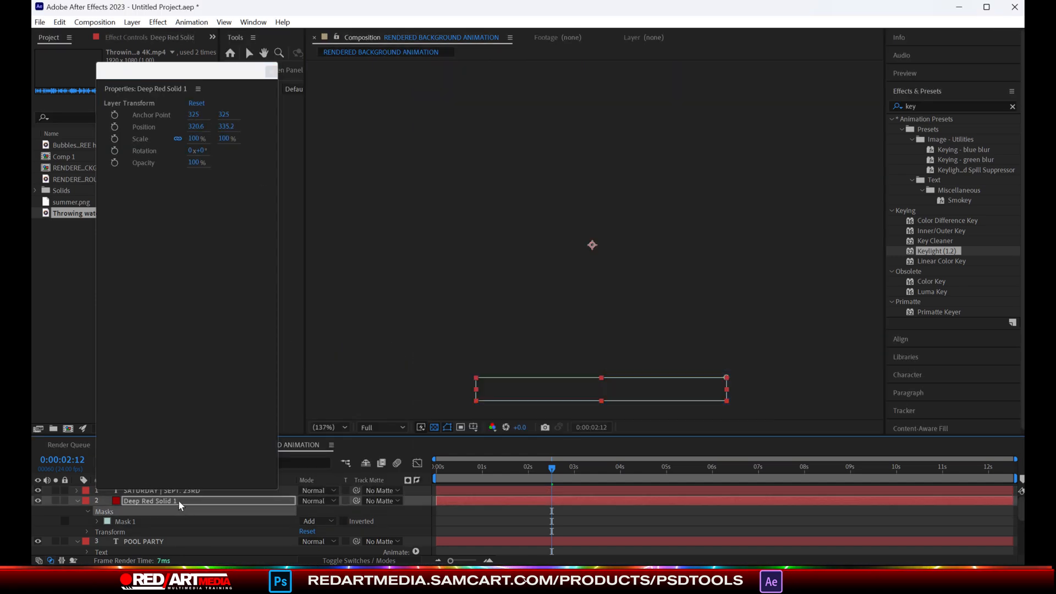
click(156, 489)
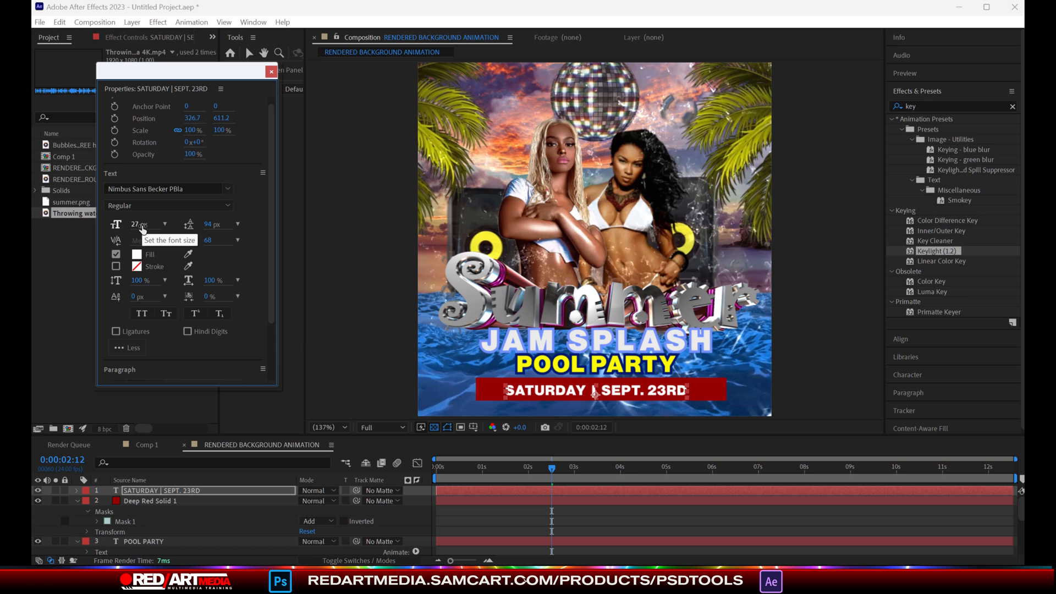
click(270, 70)
text(coco)
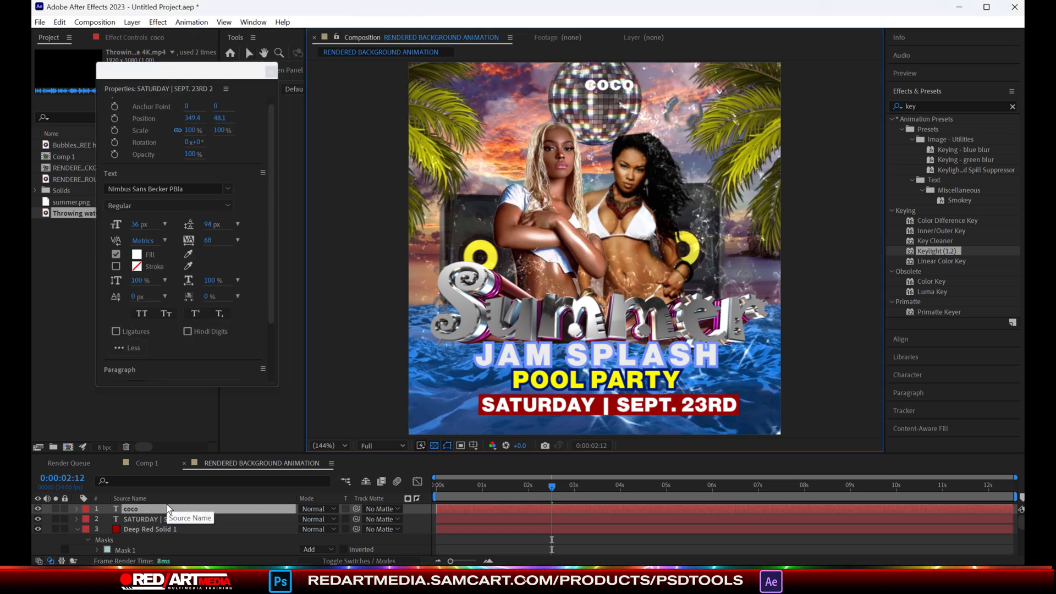
text(COCO & DA CHOCO FACTORY)
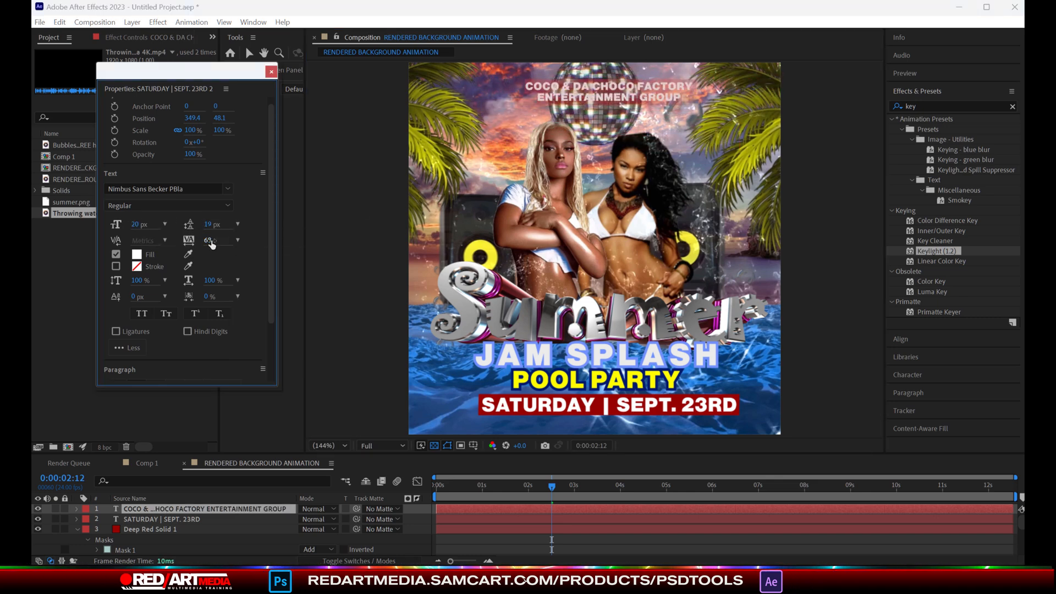
- Add black outlines to the promoter header and the SATURDAY | SEPT. 23RD date text
click(207, 508)
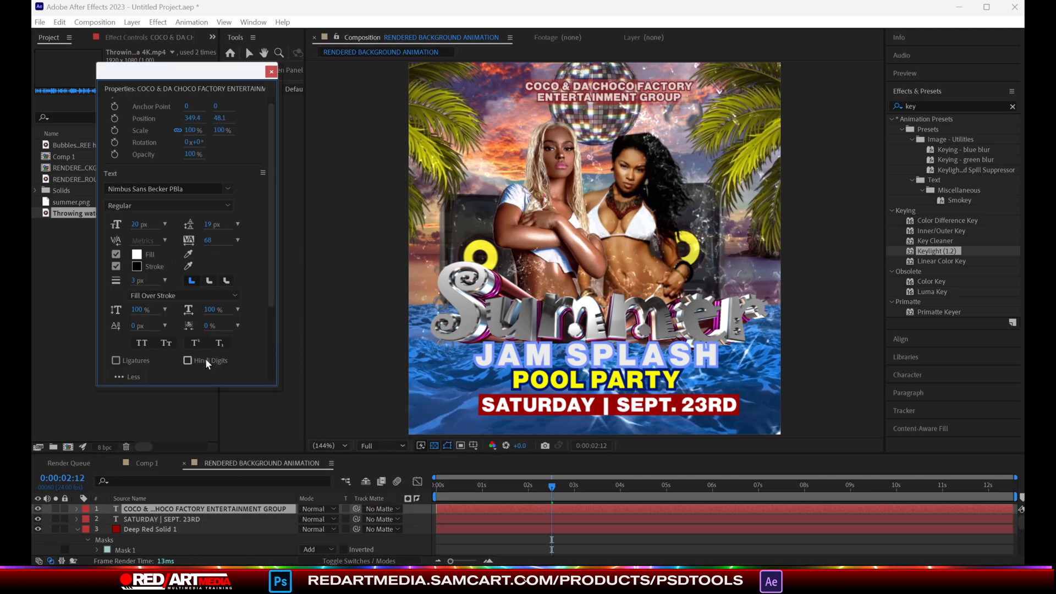
click(270, 70)
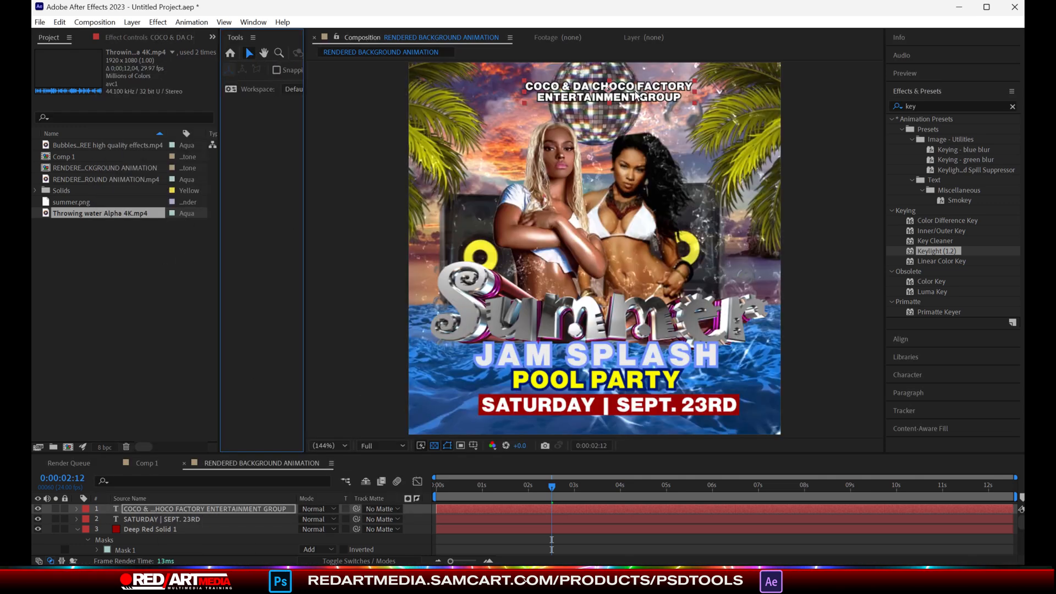
click(148, 530)
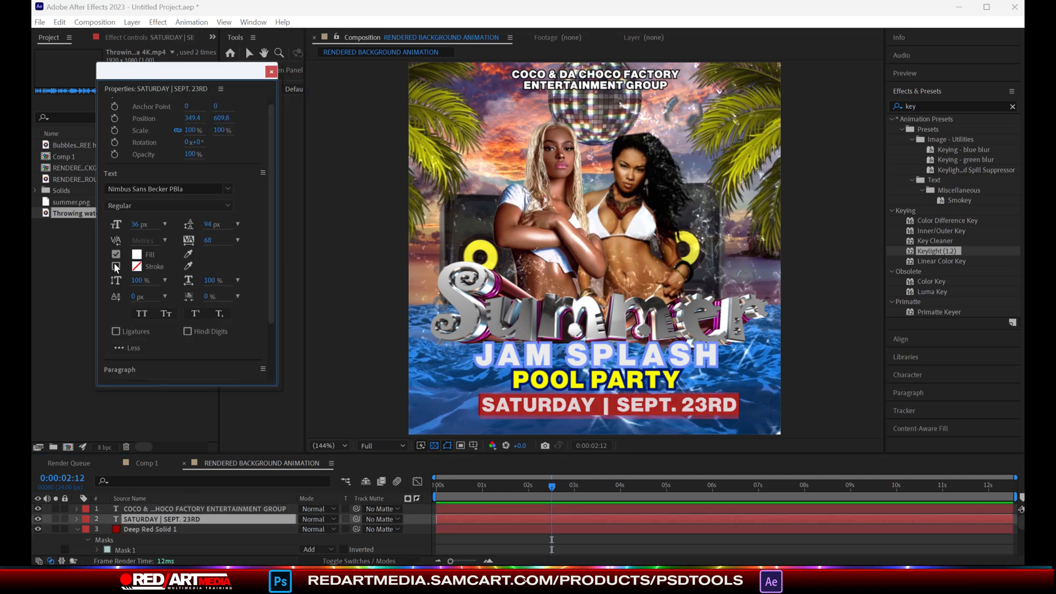
click(115, 267)
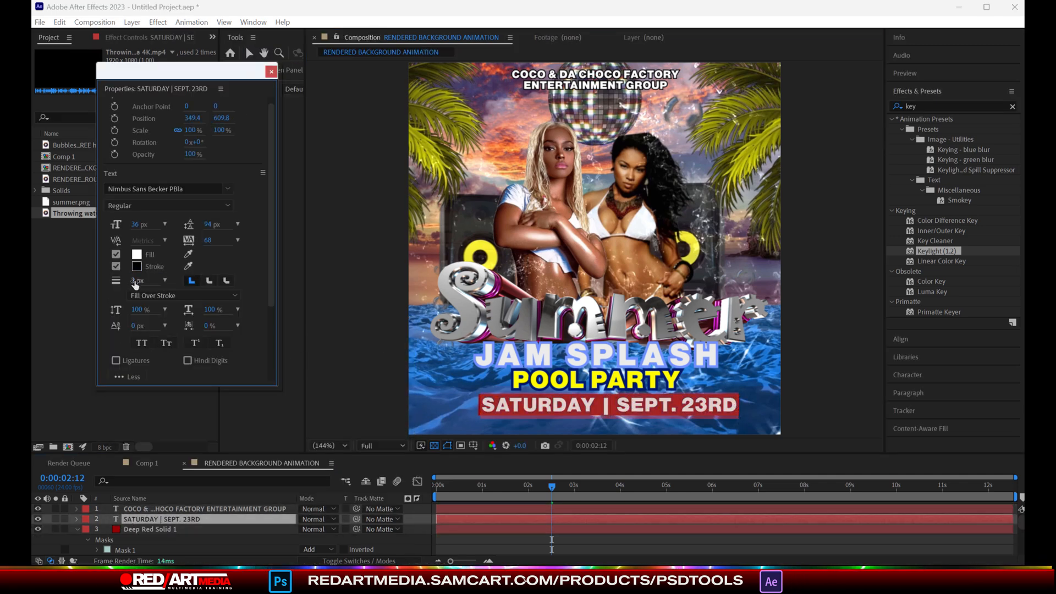
click(207, 508)
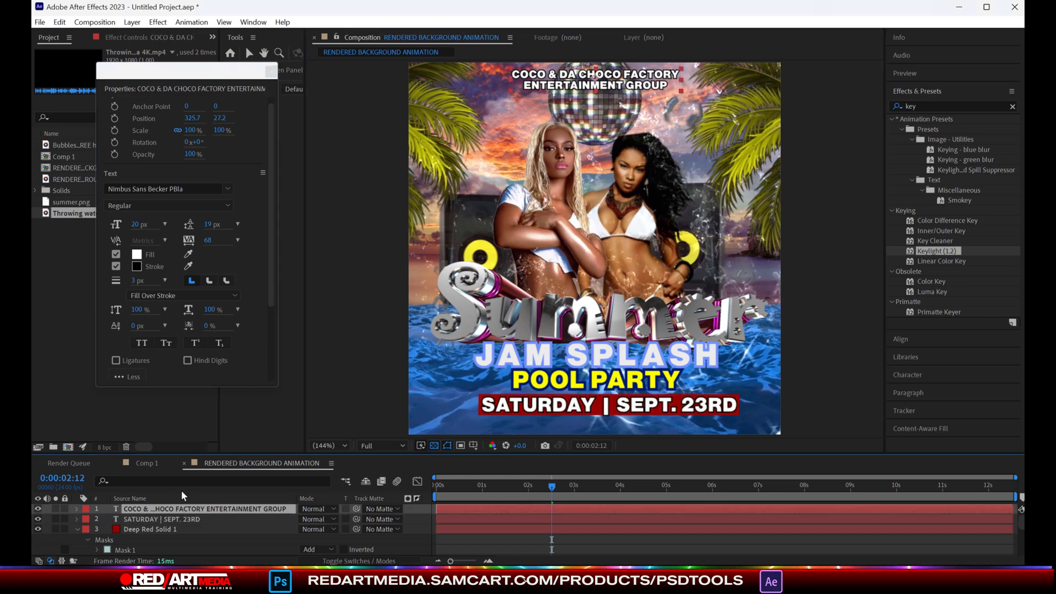
click(328, 446)
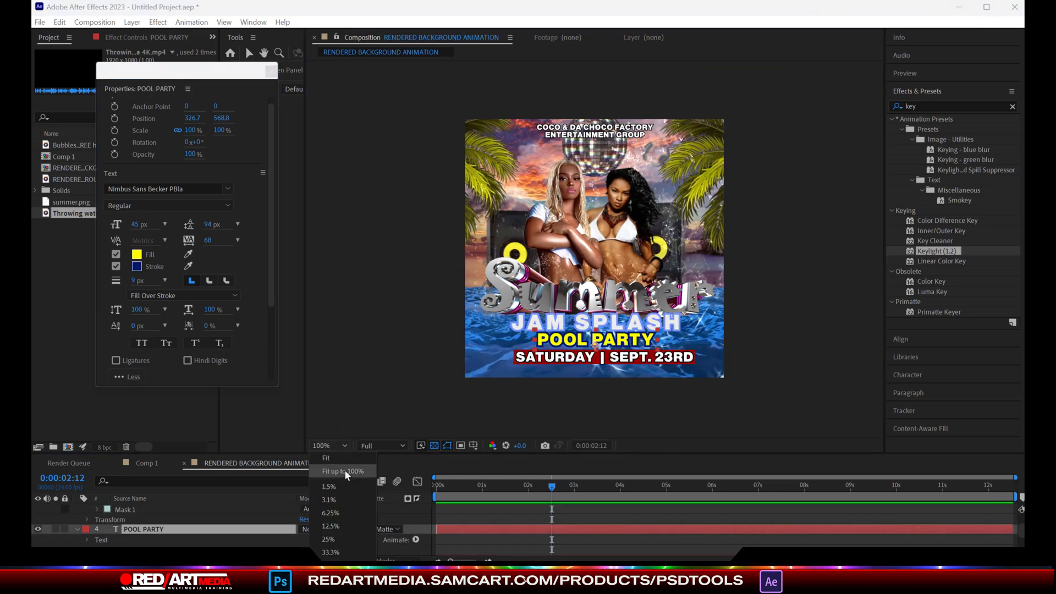
- Enlarge the preview and give JAM SPLASH EVENT a new stroke colour
click(343, 471)
text( EVENT)
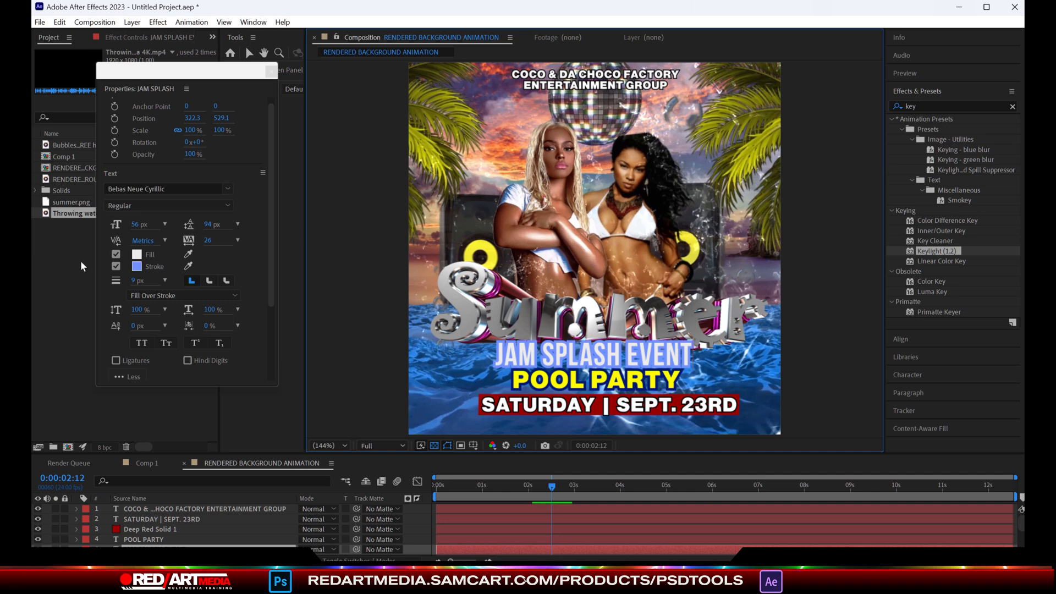
click(137, 266)
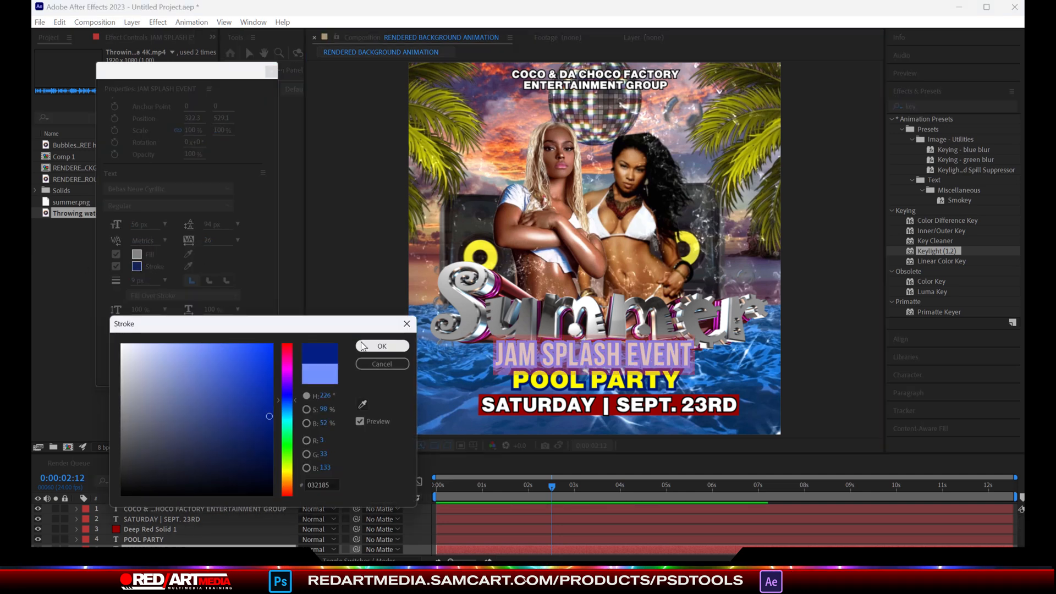
click(382, 345)
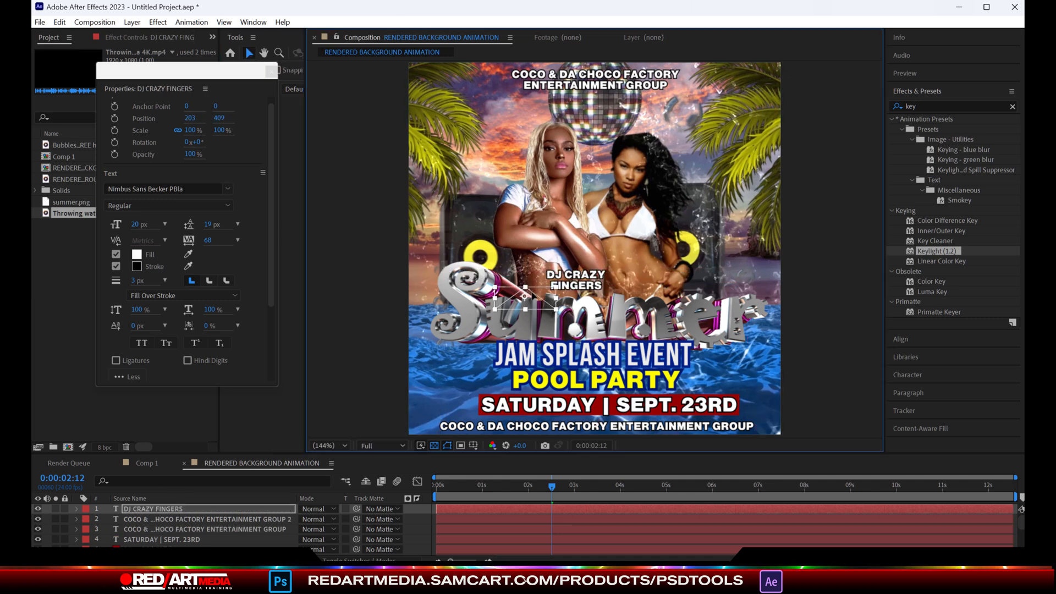
- Duplicate text layers for DJ NUTTY SACKER, the Detroit address line and ALL YOU CAN TAKE perk
key(Ctrl+D)
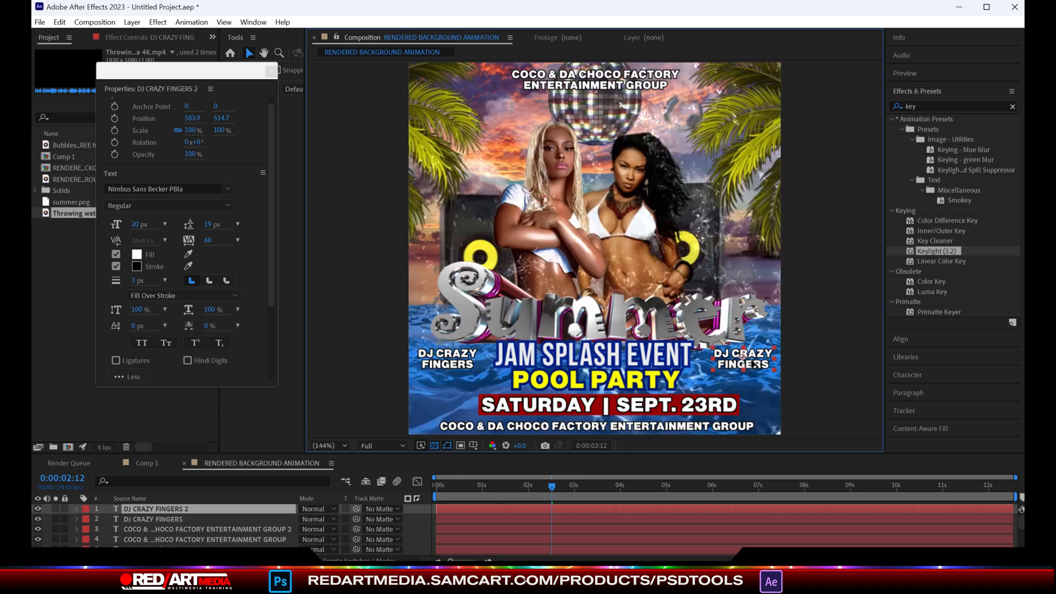
text(DJ nutt sacker)
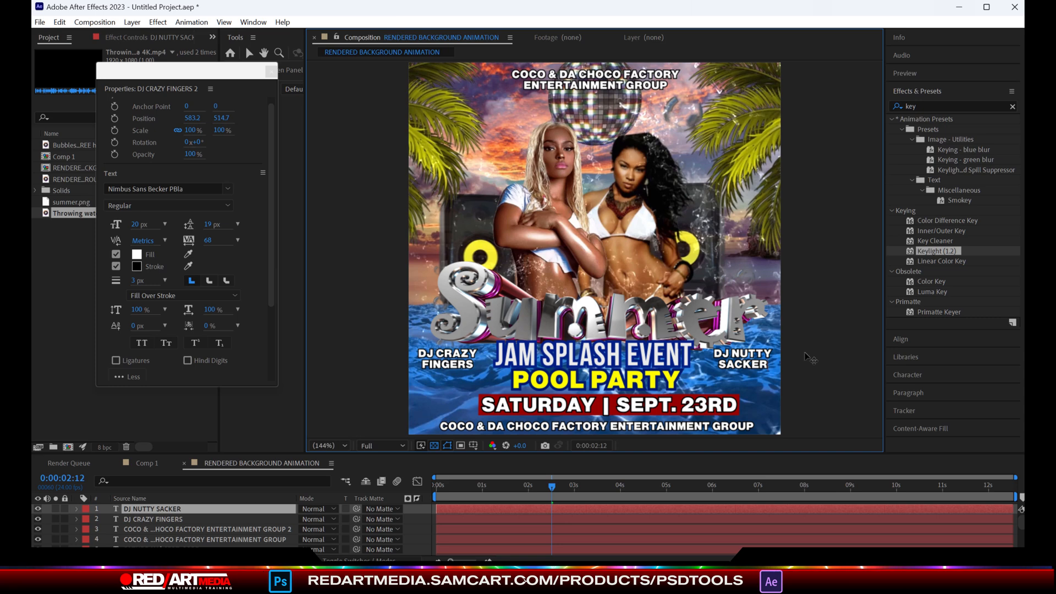
click(204, 539)
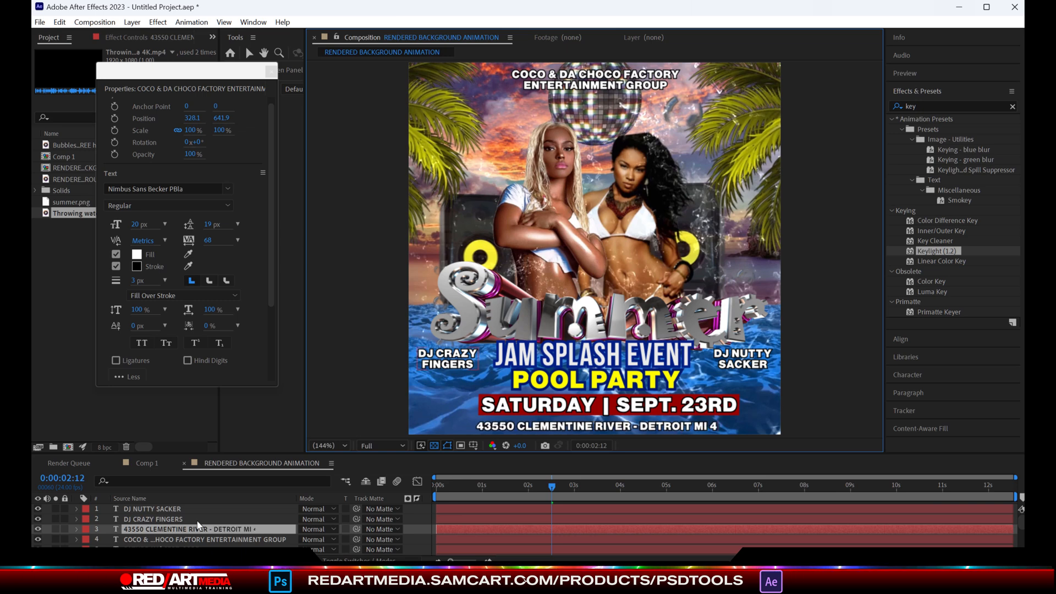
click(151, 508)
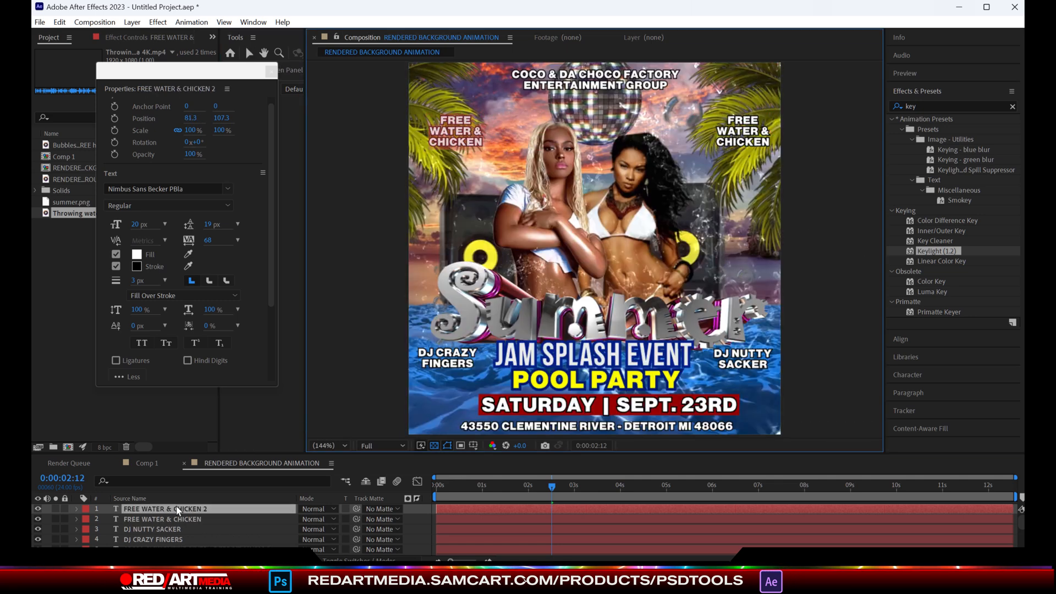
text(ALL YOU CAN TAKE)
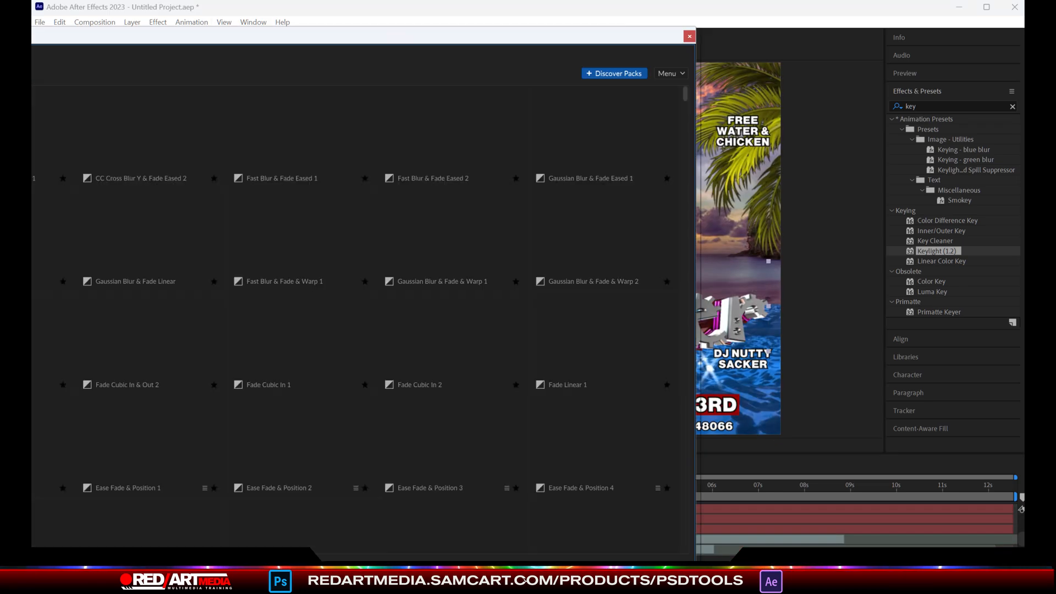
- Apply Ease Fade & Position & Scale 3 (Bottom) to summer.png and browse to the effect presets
click(355, 437)
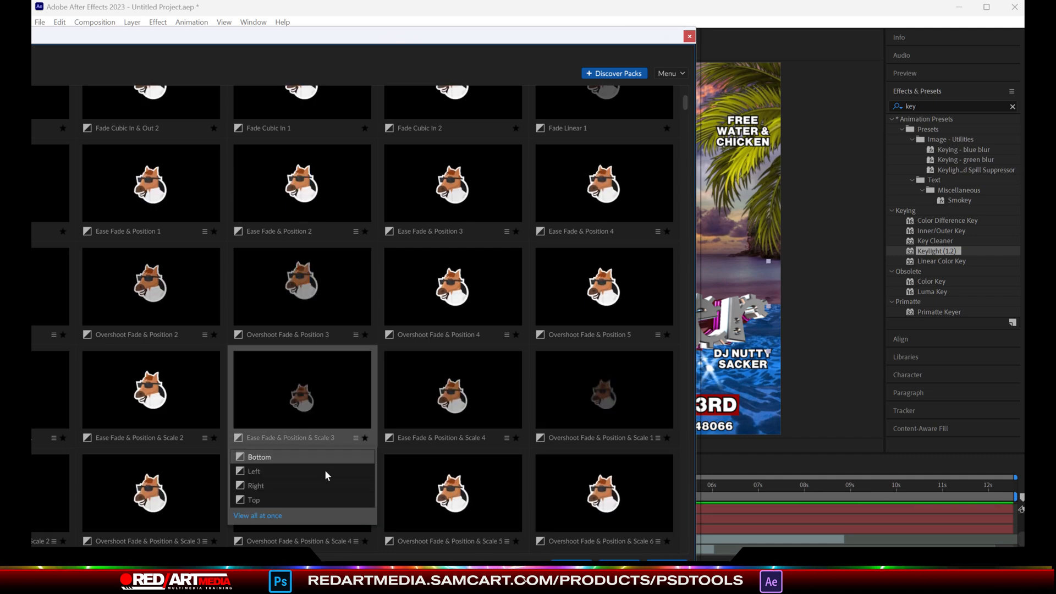
click(254, 470)
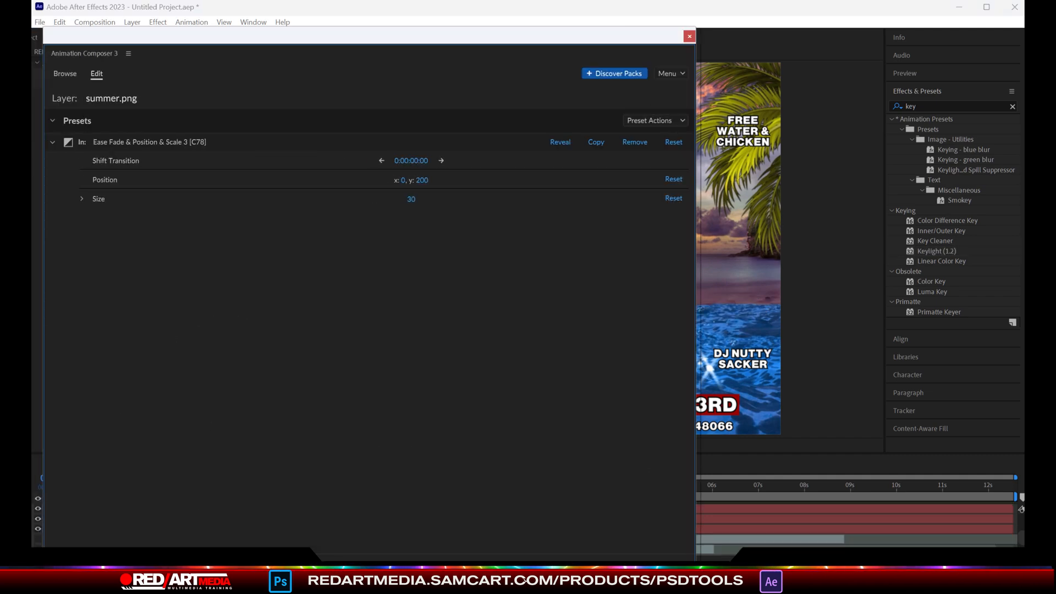
click(688, 35)
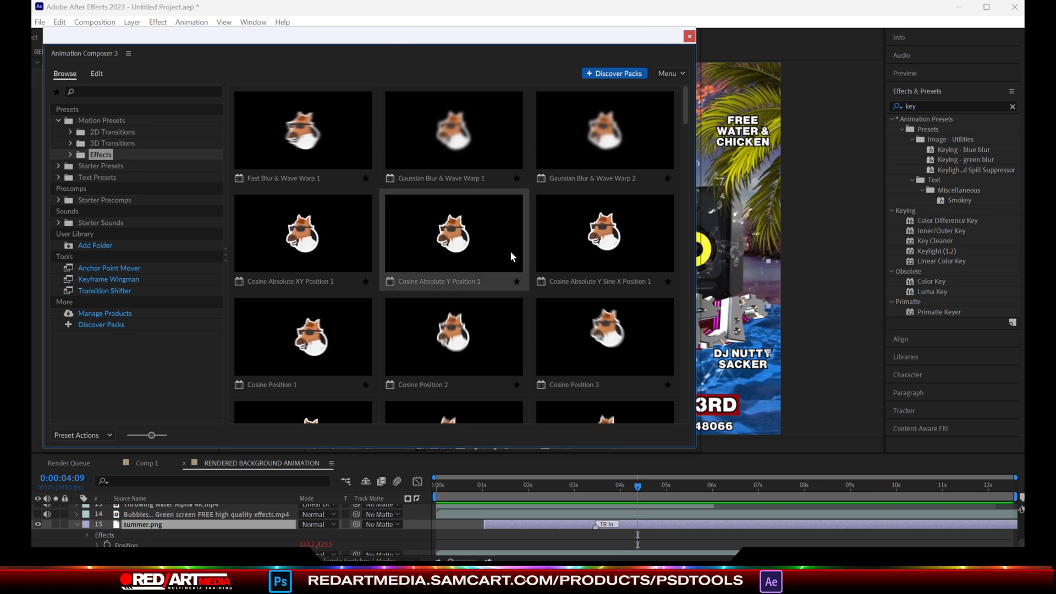
scroll(down, 3)
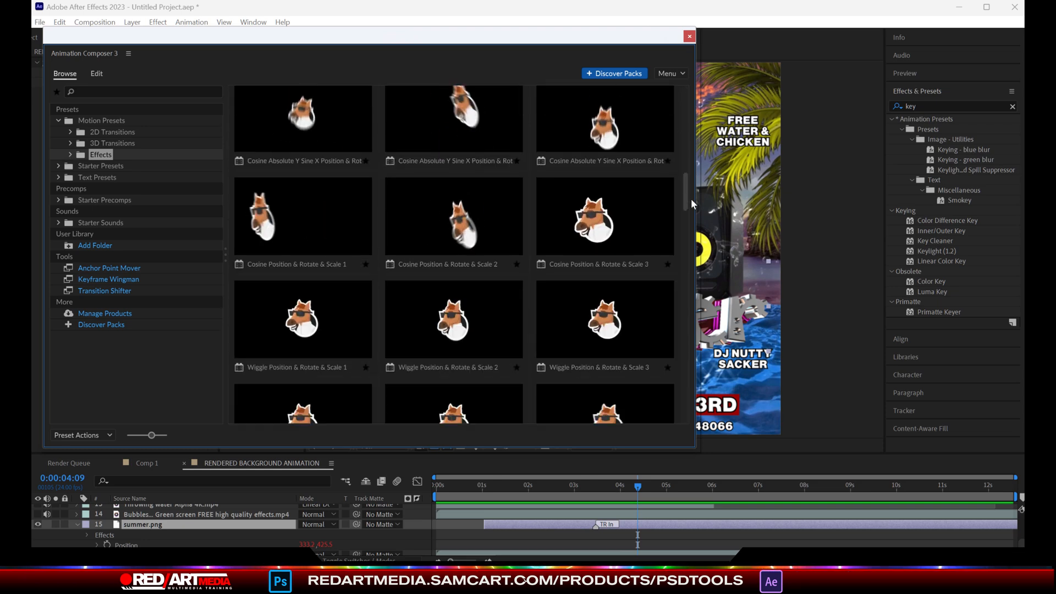
scroll(down, 3)
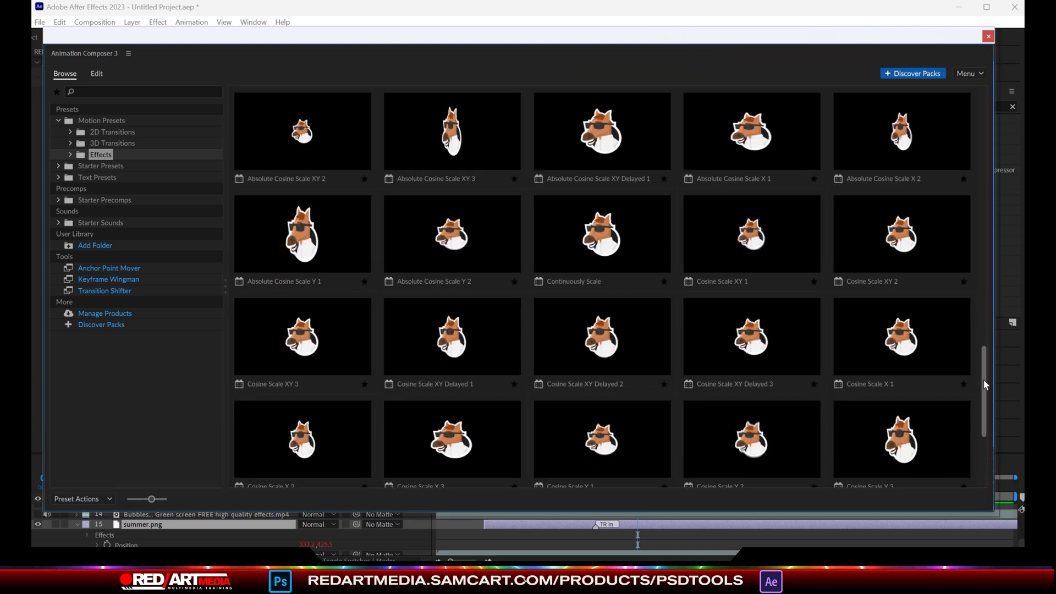
scroll(down, 3)
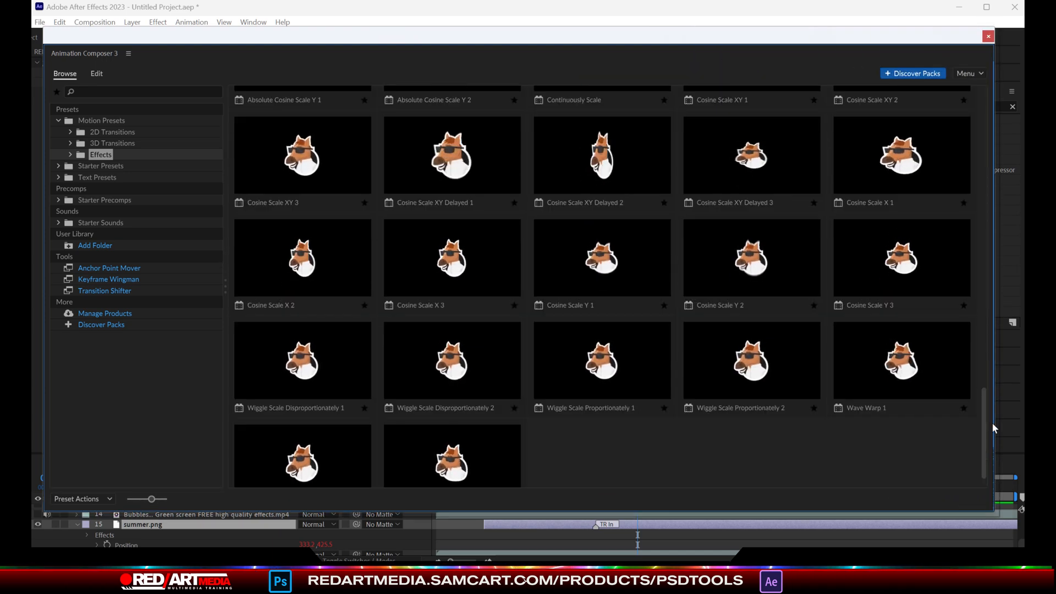
- Apply Wiggle Scale Proportionately 1 to summer.png with intensity 53
click(601, 364)
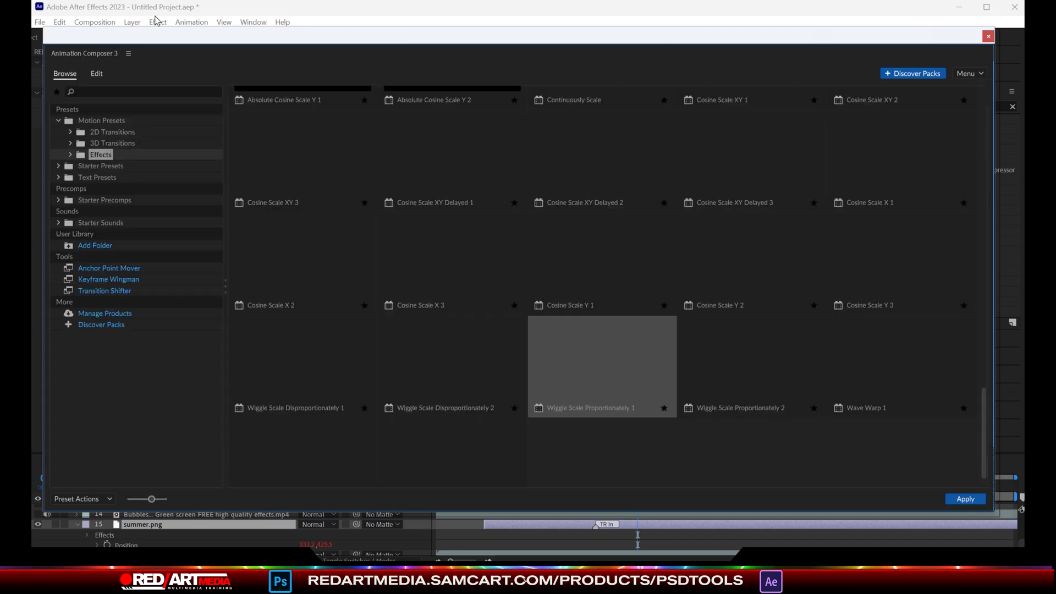
click(988, 35)
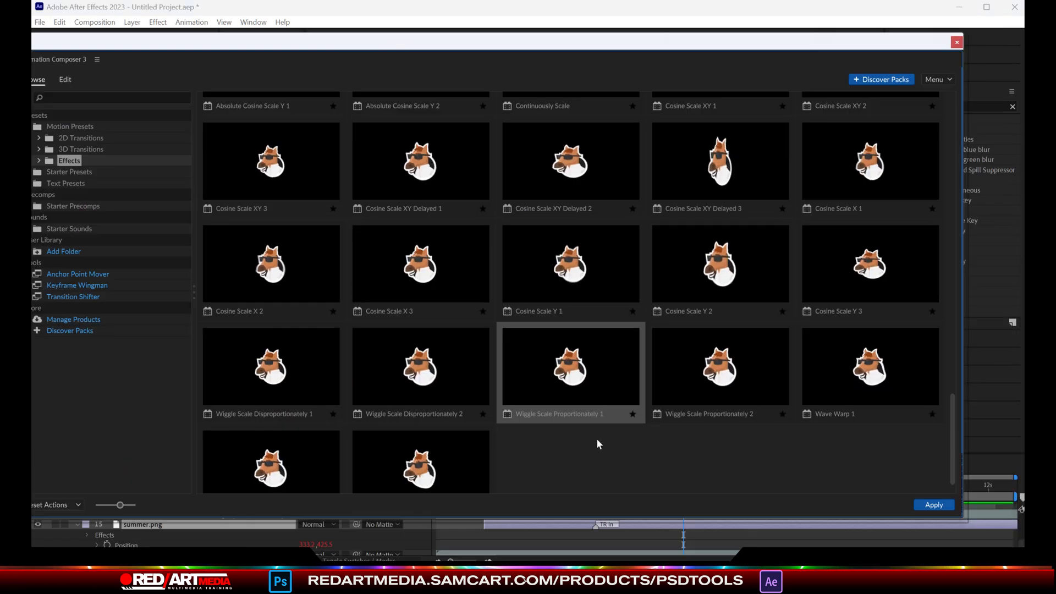
click(65, 79)
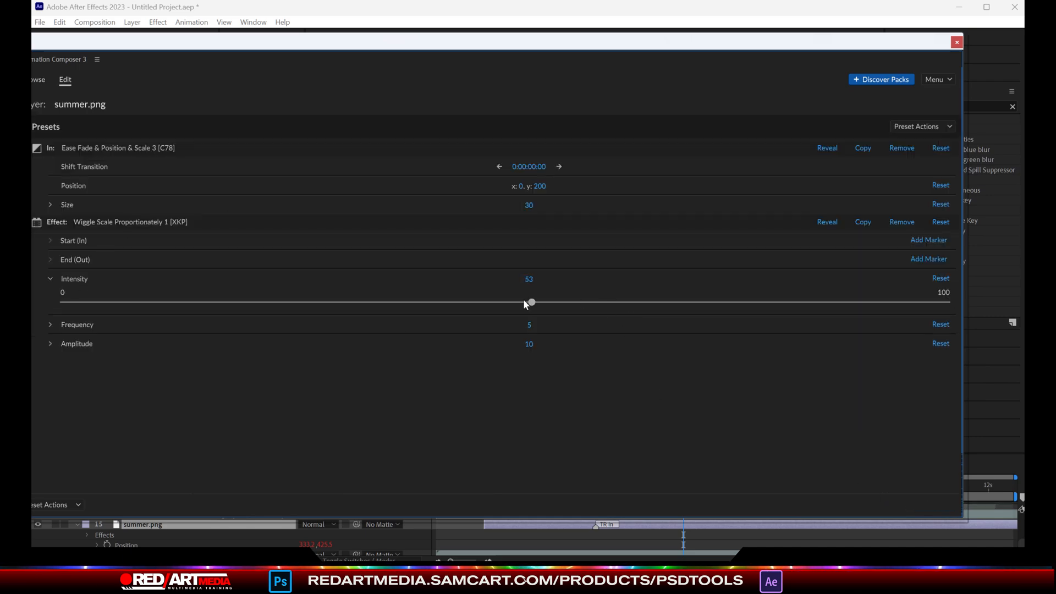
click(956, 42)
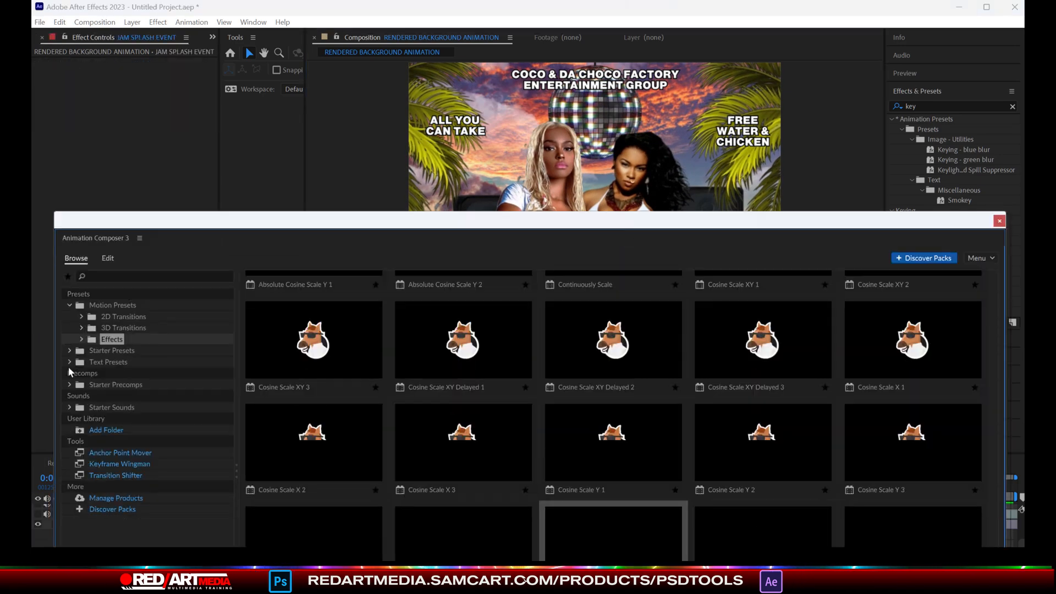
- Give JAM SPLASH EVENT Wiggly Decode & Fade & Scale Randomly 4 and a blue Color Characters Fill Randomly
click(107, 362)
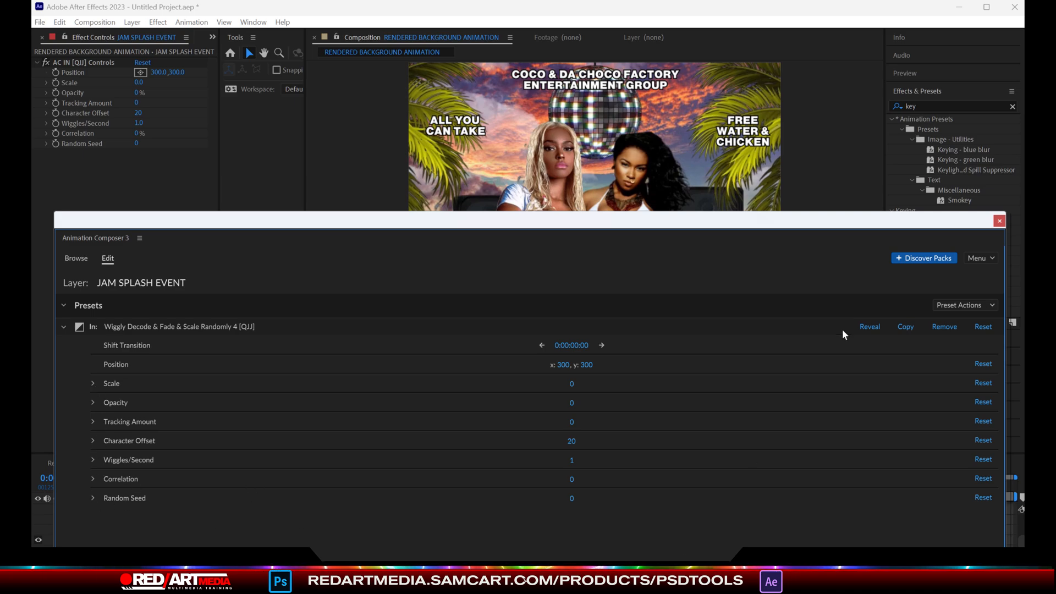
click(998, 221)
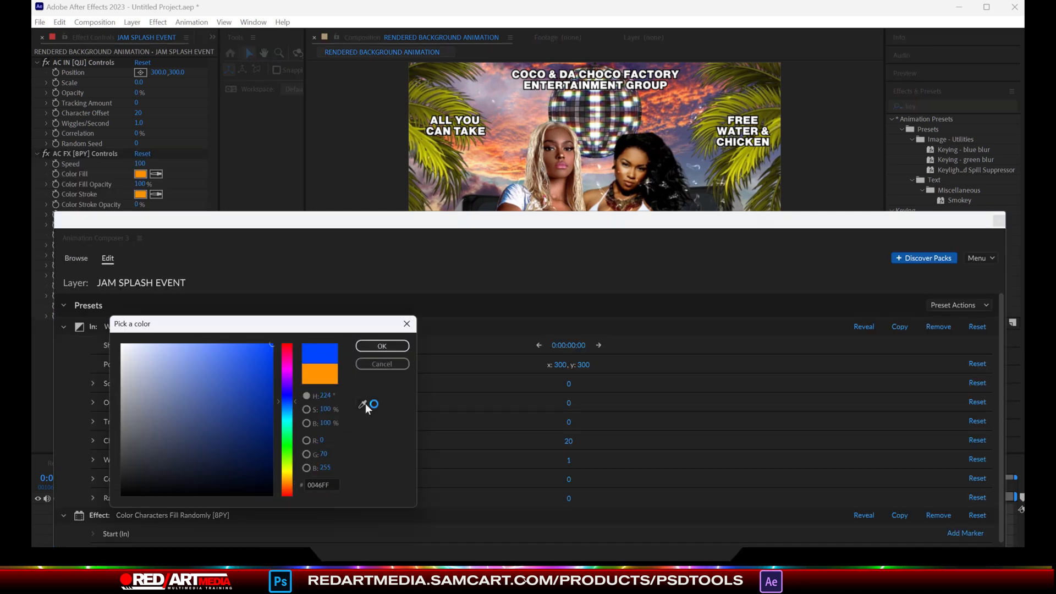
click(382, 345)
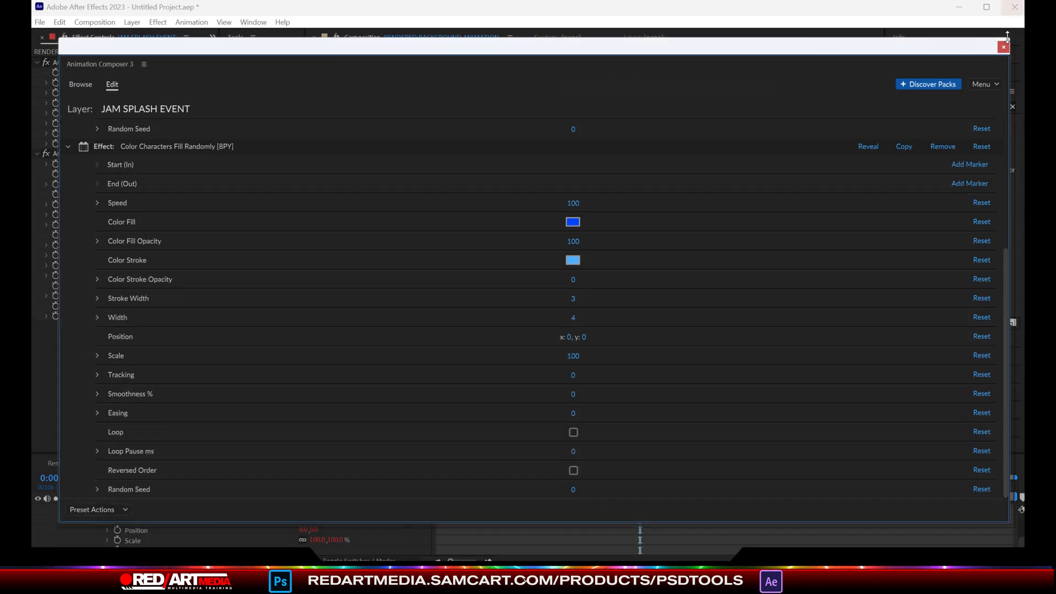
click(1004, 46)
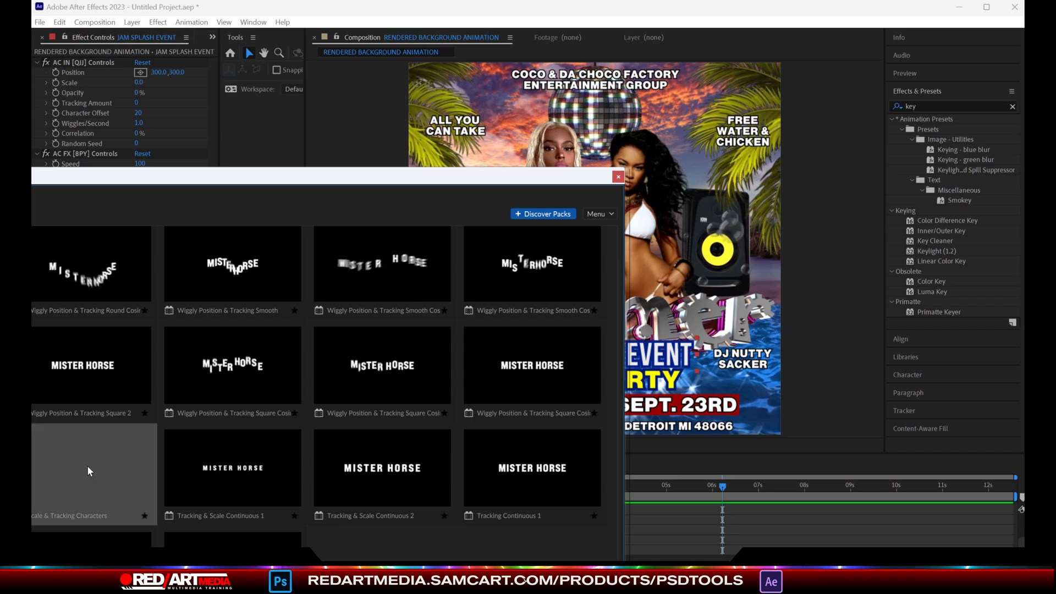
- Apply the Wiggly Fade 3 text effect to the Detroit address line
click(616, 176)
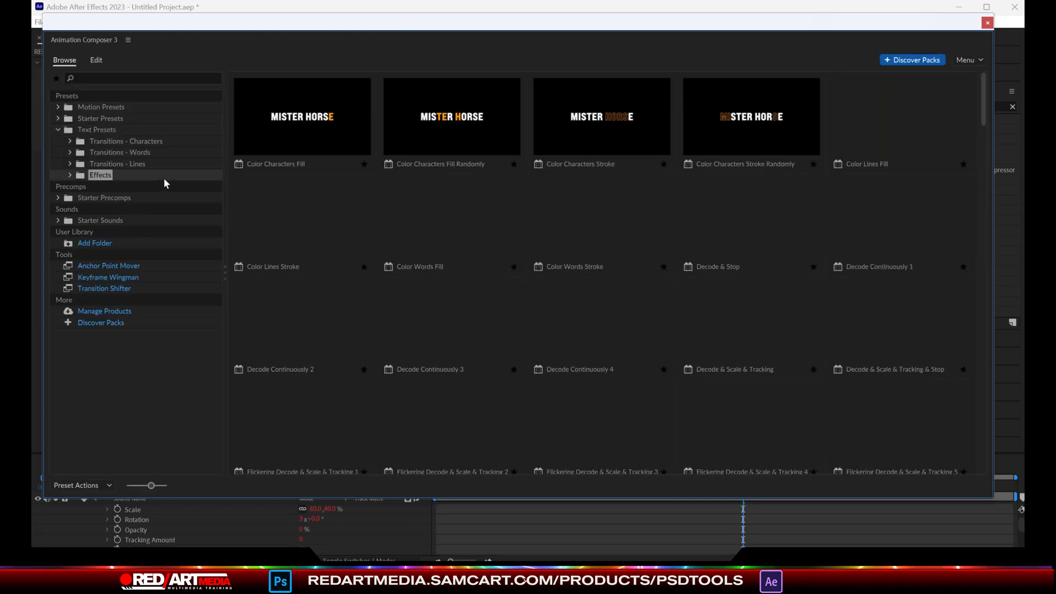
scroll(down, 3)
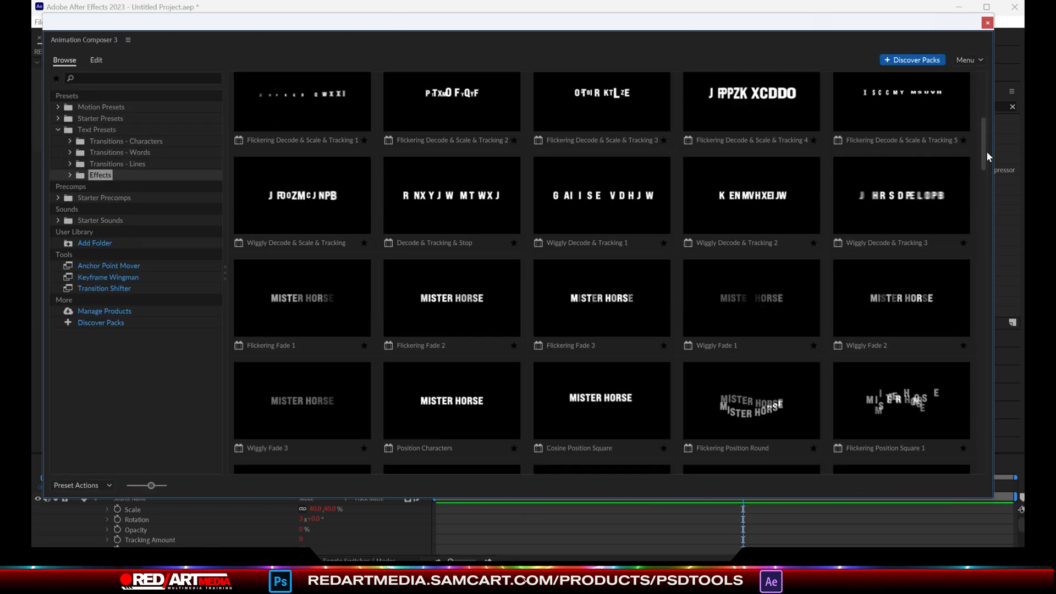
click(96, 59)
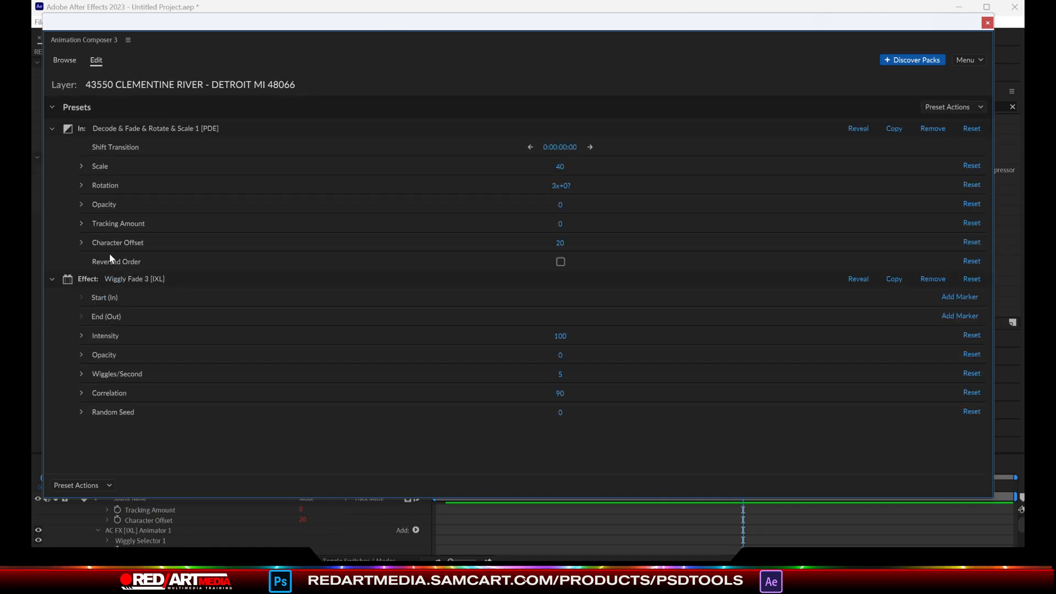